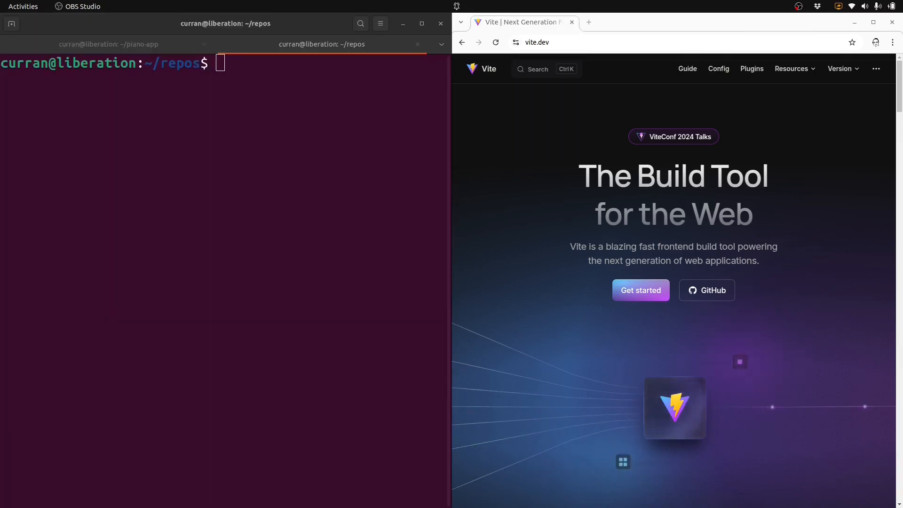
mouse_move(640, 290)
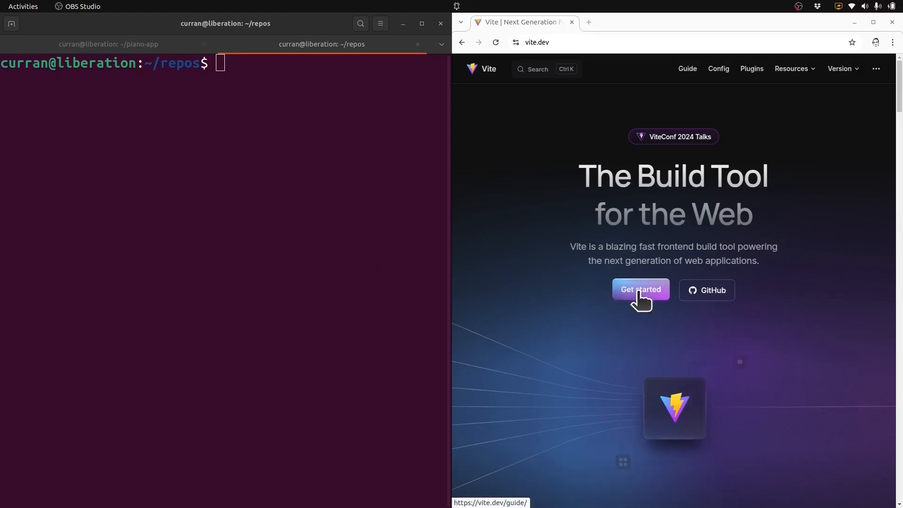
Reach the template scaffolding example in Vite's Getting Started guide and select the npm create vite command.
left_click(640, 290)
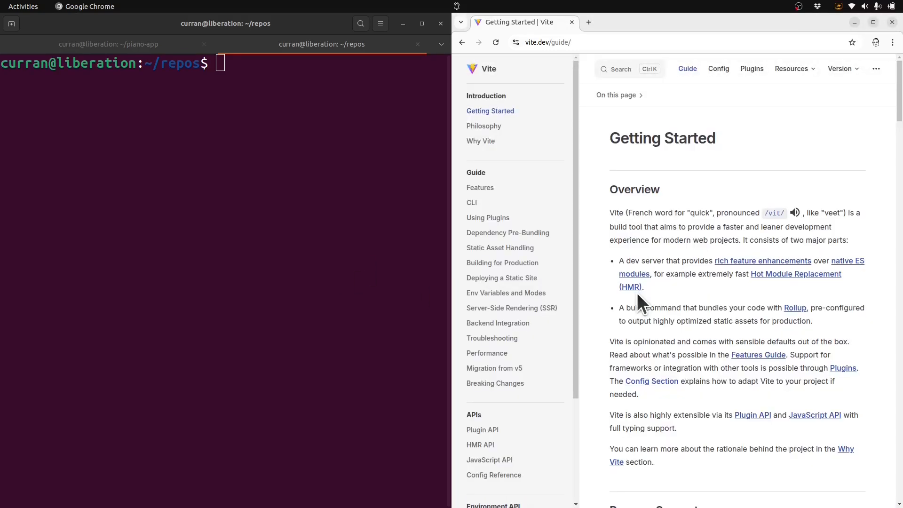
scroll("down", 3)
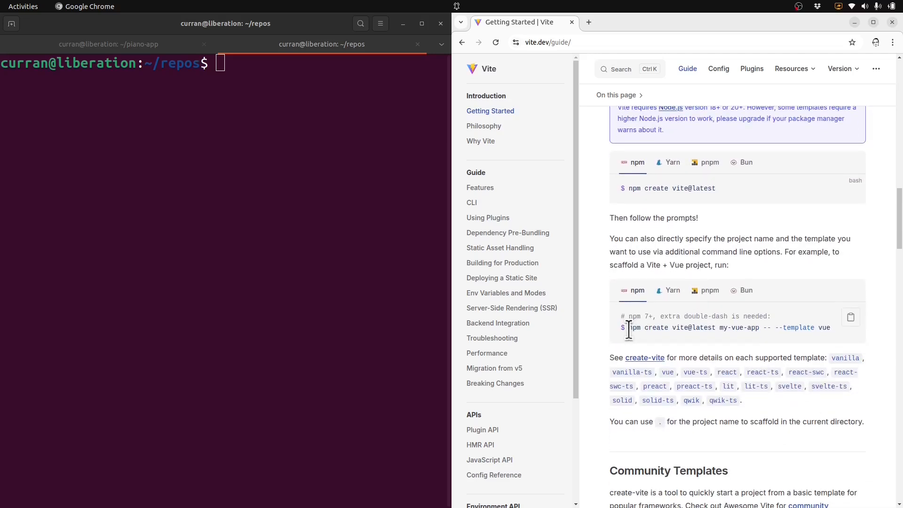
left_click_drag(628, 328, 830, 327)
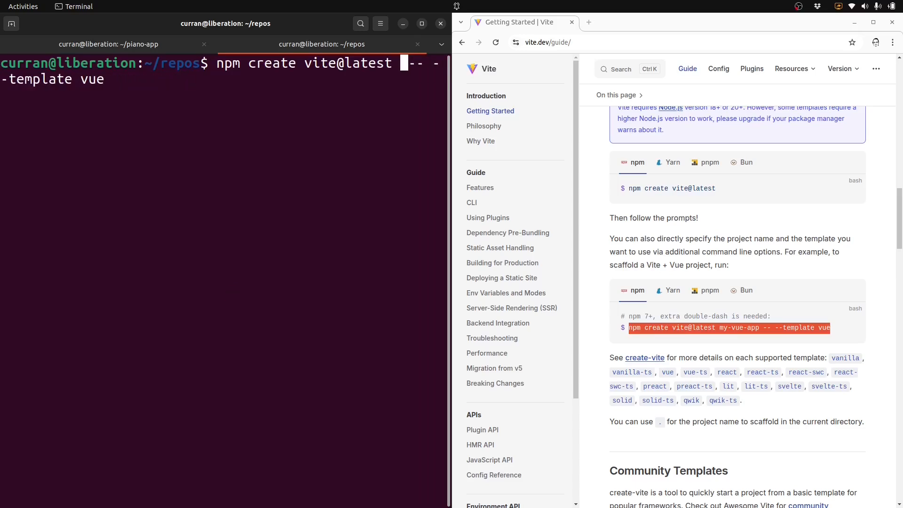
Scaffold piano-app with the react template, then start its dev server with npm run dev.
type("piano-app")
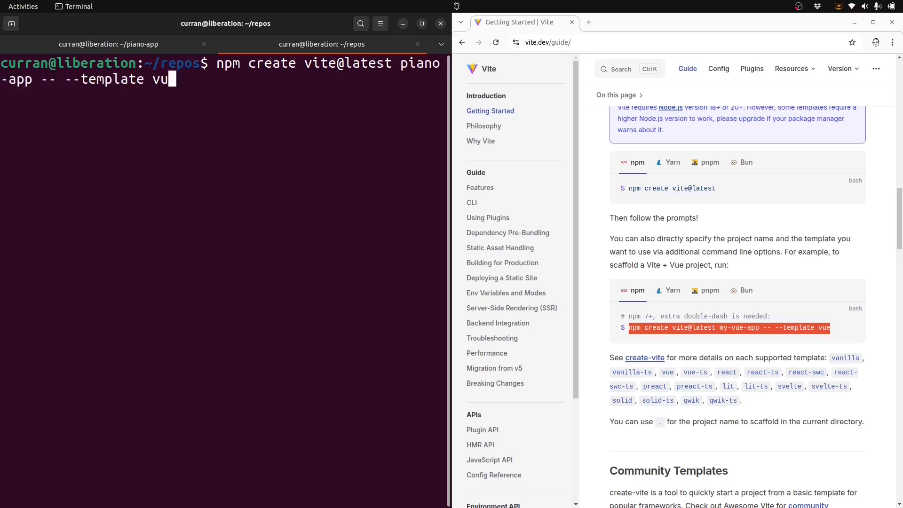
type("react")
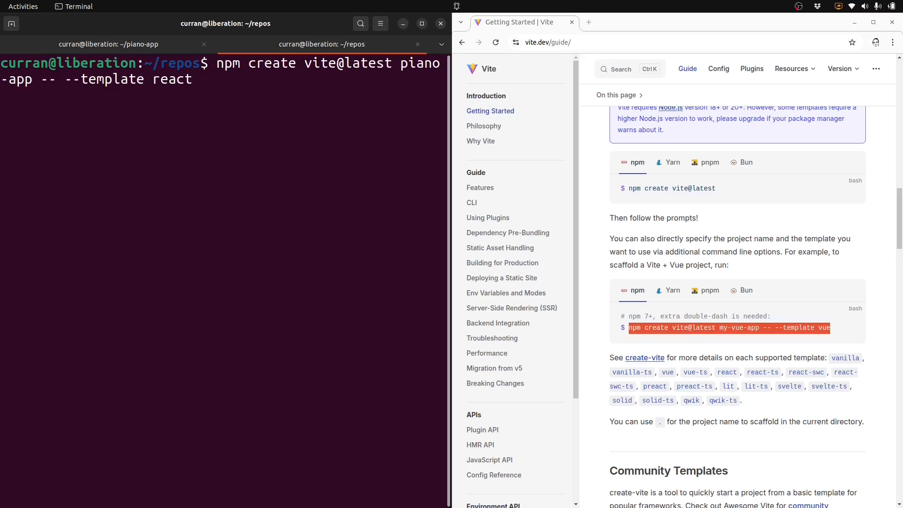
key("Return")
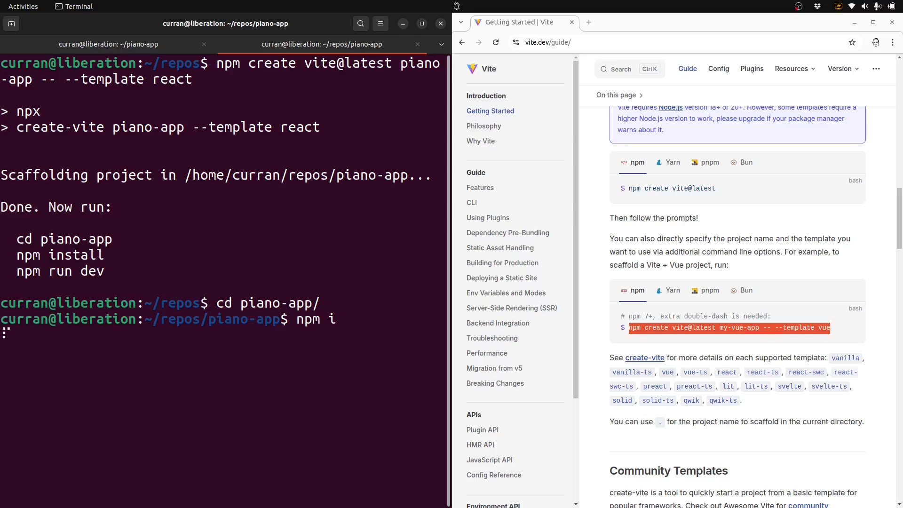
type("npm r")
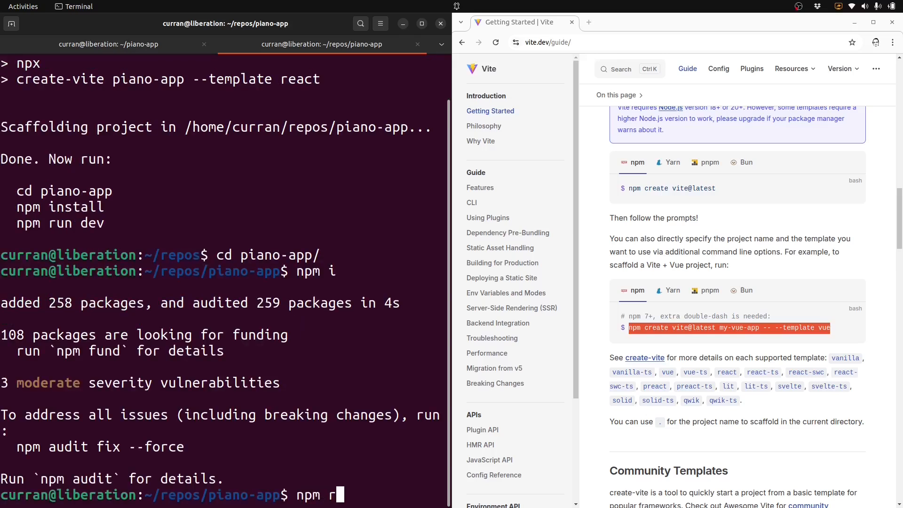
type("un dev")
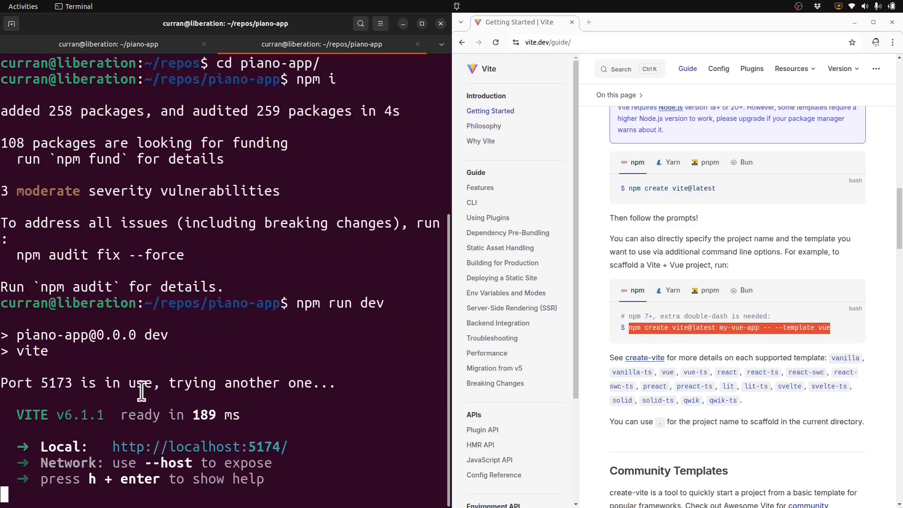
mouse_move(253, 350)
type("clear")
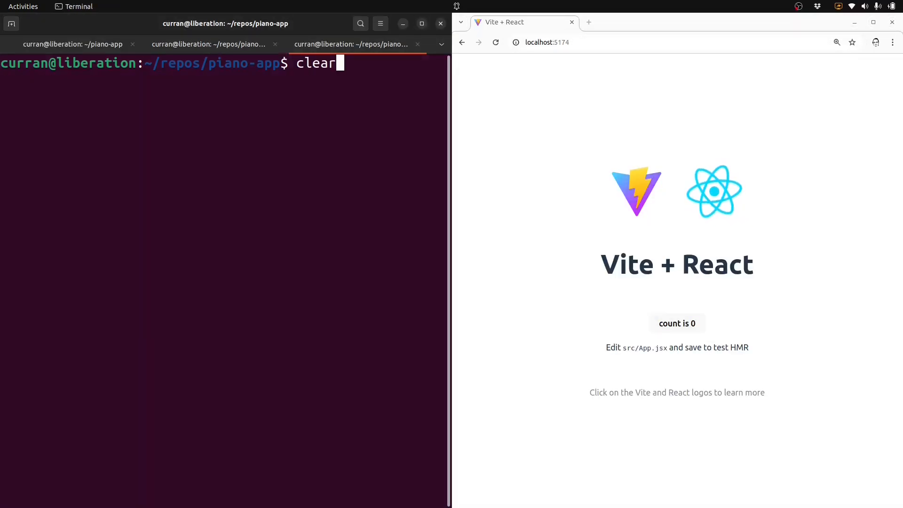
Launch aider in the project and reveal App.jsx under src in VS Code's Explorer.
type("aider")
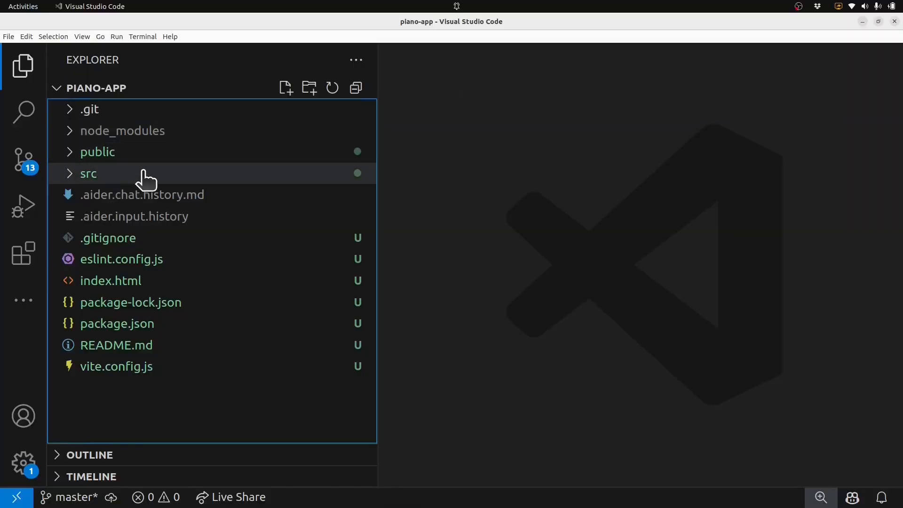
left_click(87, 173)
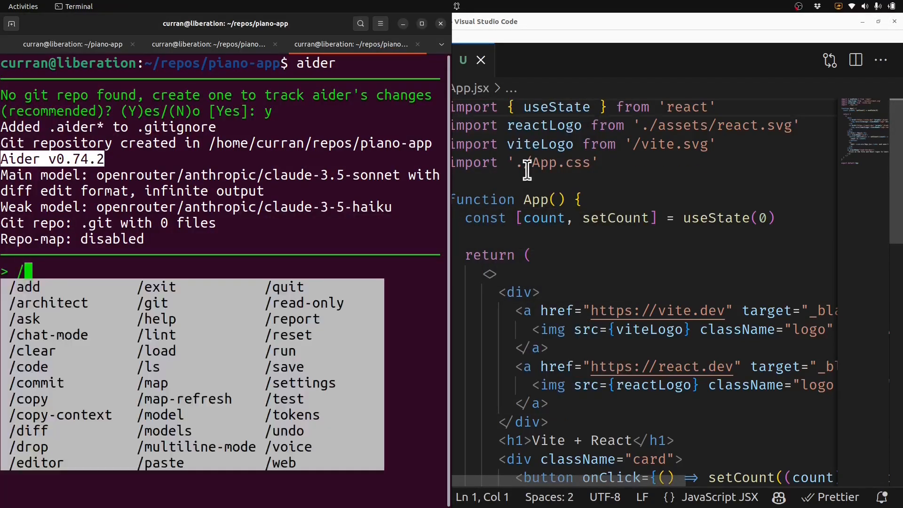
Add src/App.jsx and src/App.css to the Aider chat with /add.
type("/add src/App.jsx")
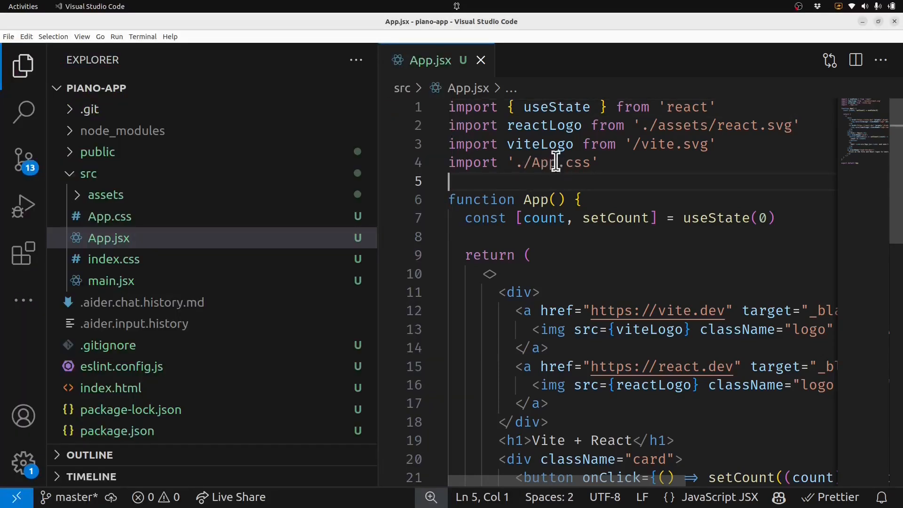
left_click(109, 217)
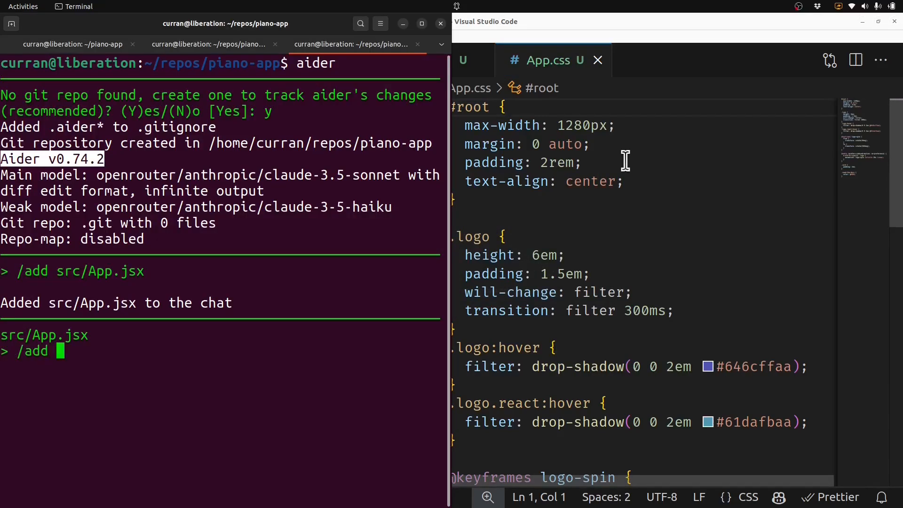
type("src/App.css")
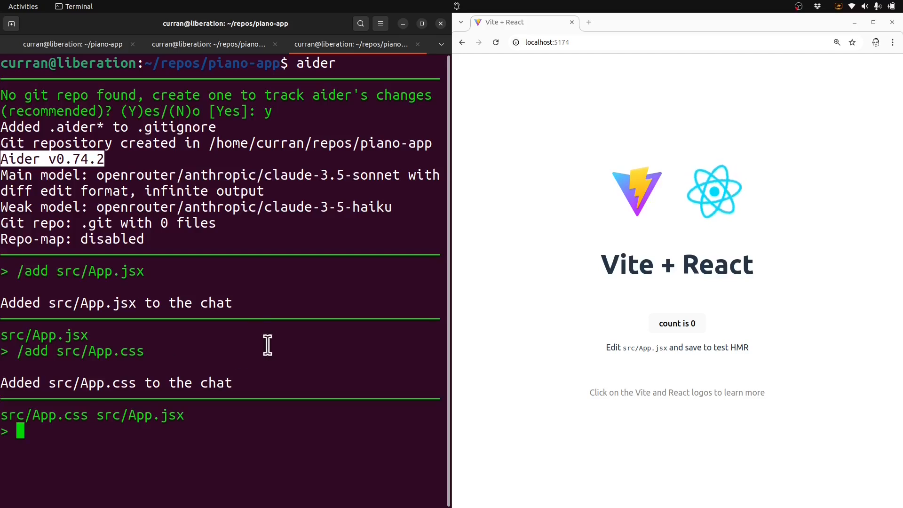
Ask Aider to clear the boilerplate icons and text, leaving only a My App heading.
type("Clear out the boilerplate, including the")
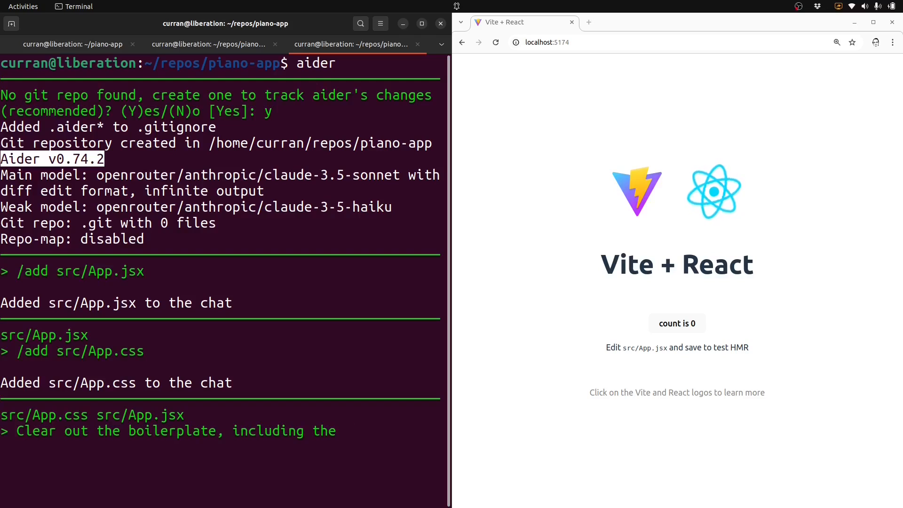
type("icons, text")
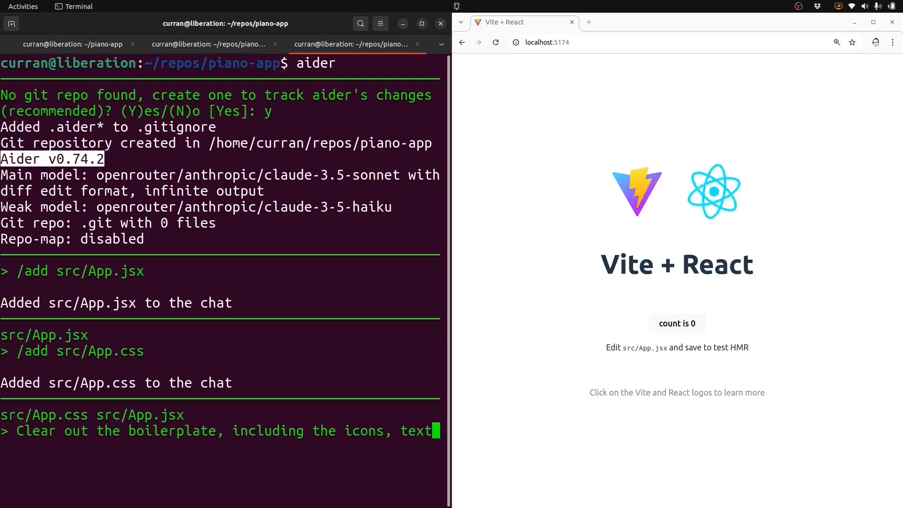
type(", and")
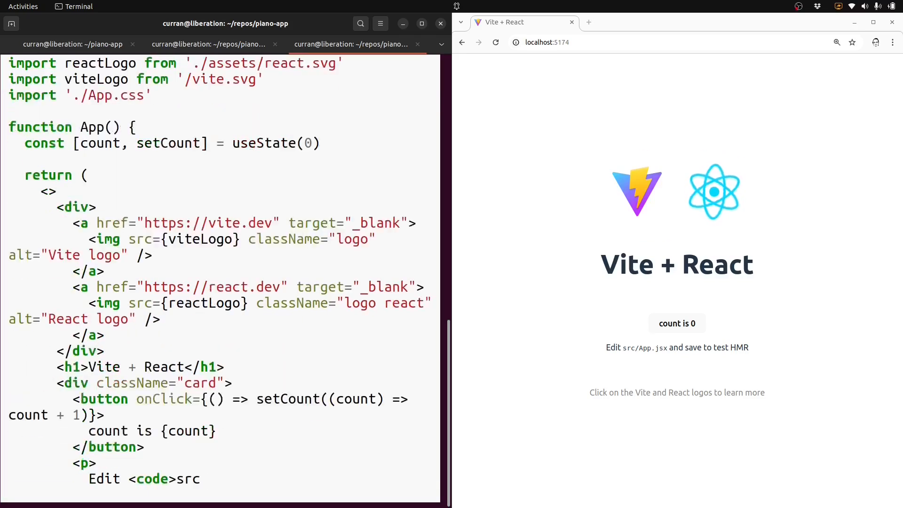
scroll("down", 3)
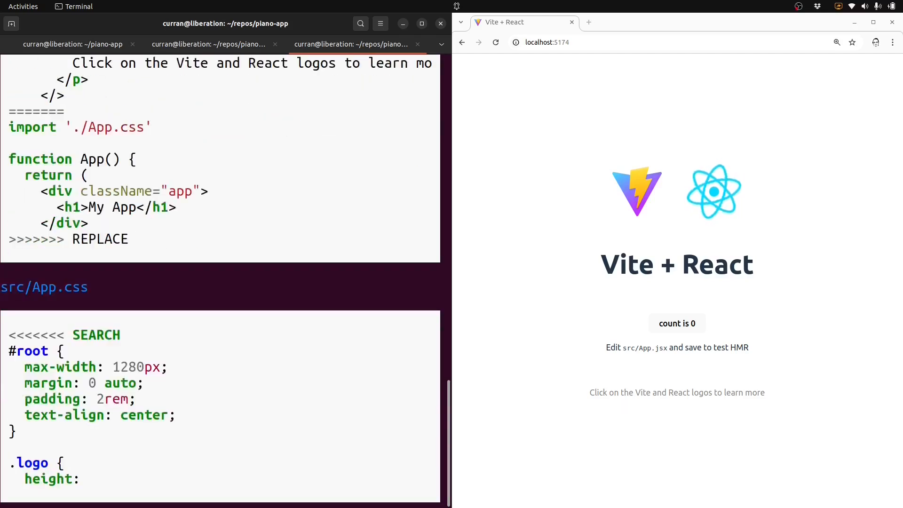
scroll("down", 3)
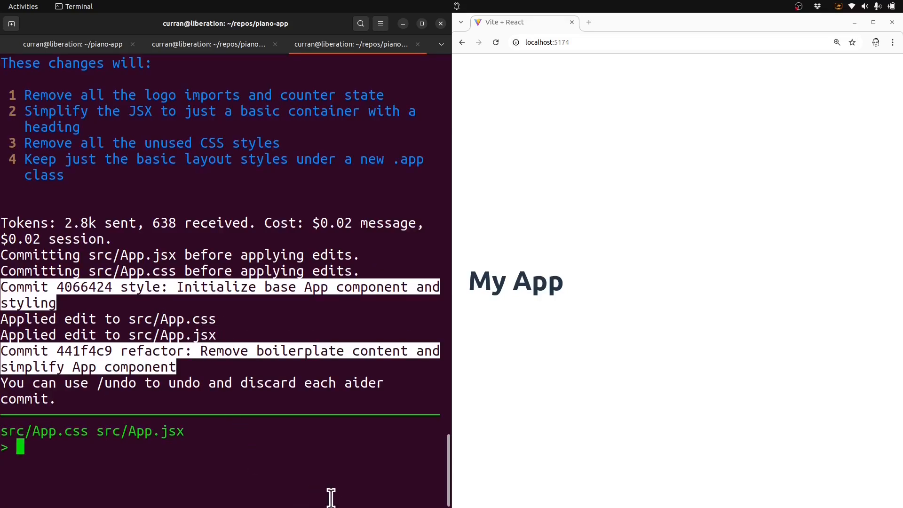
Prompt Aider: "Make an SVG graphic that fills the page.".
type("Make")
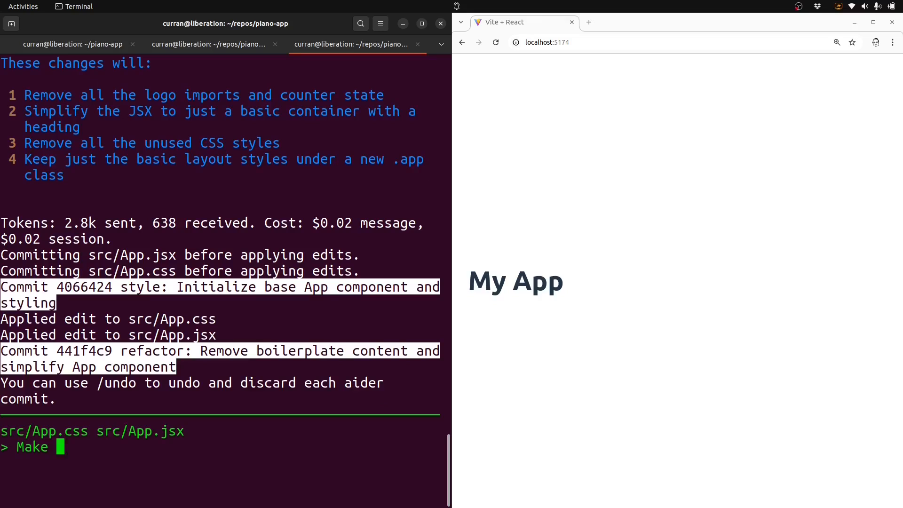
type("an SVG")
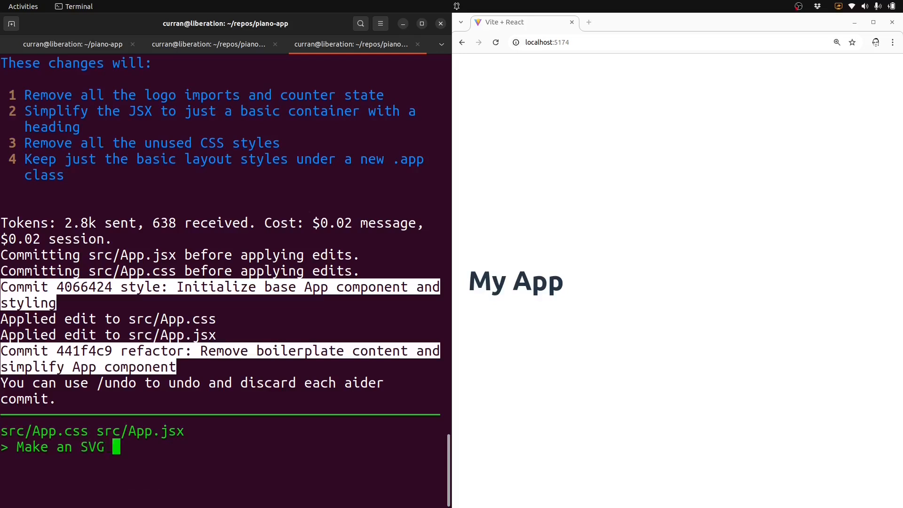
type("graphic that fills the page.")
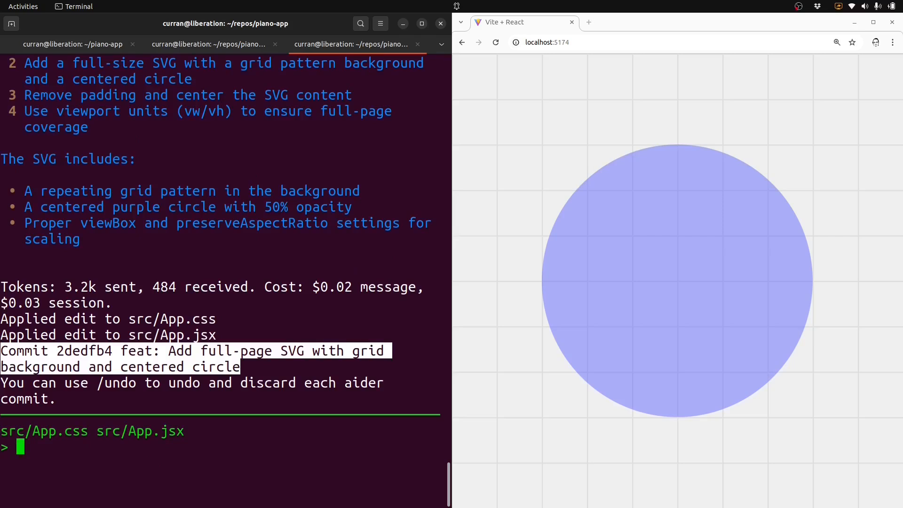
mouse_move(310, 435)
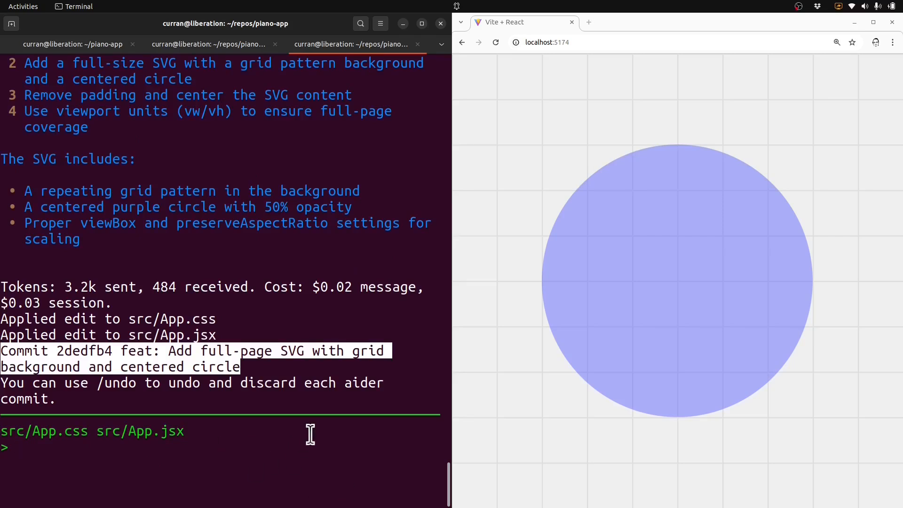
Ask Aider for two octaves of piano keys and review the committed App.css and App.jsx edits.
type("Make")
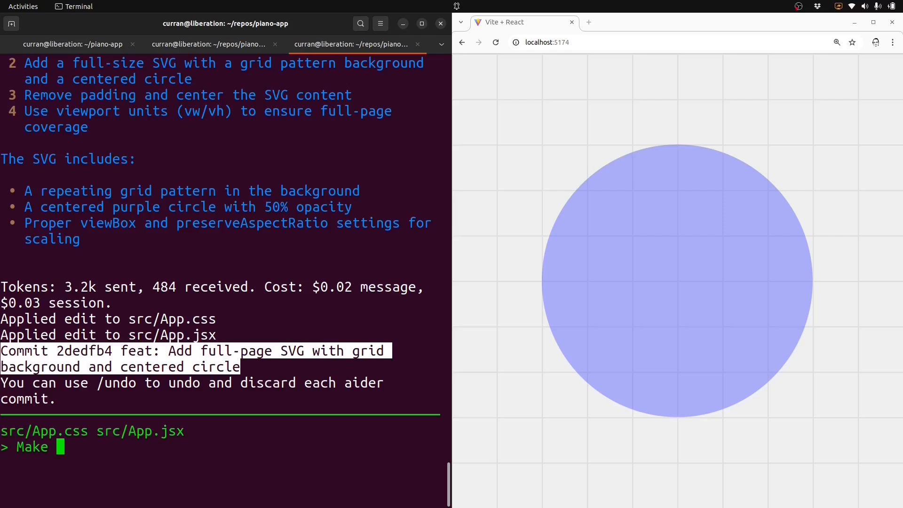
type("piano keys, i")
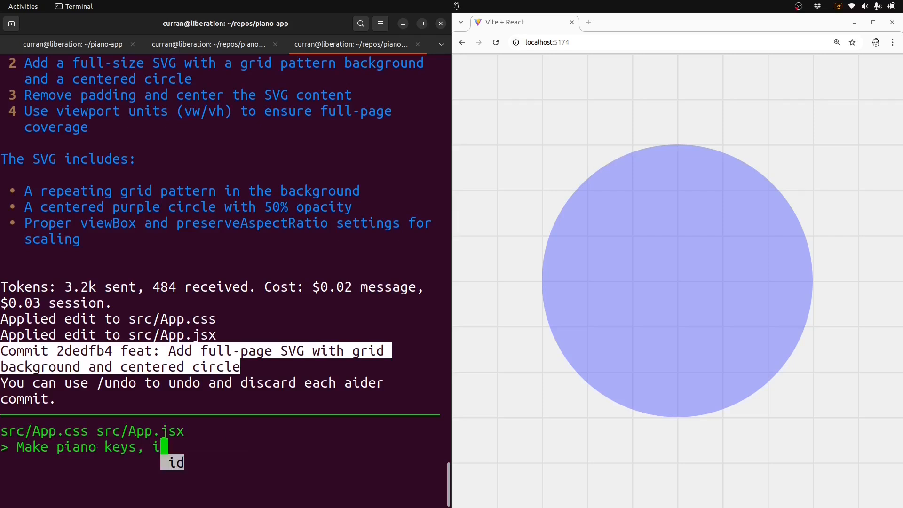
type("ncluding correctly positioned black and white keys, for a 2 octave piano")
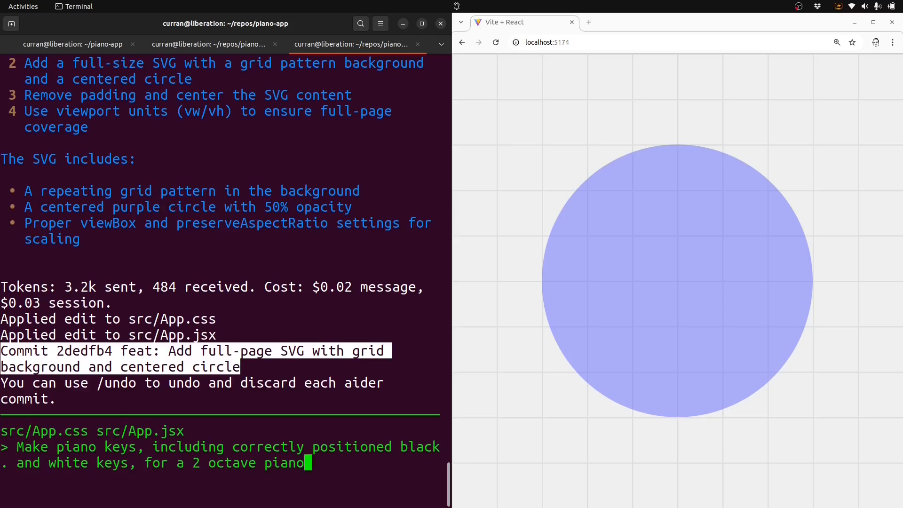
type(".")
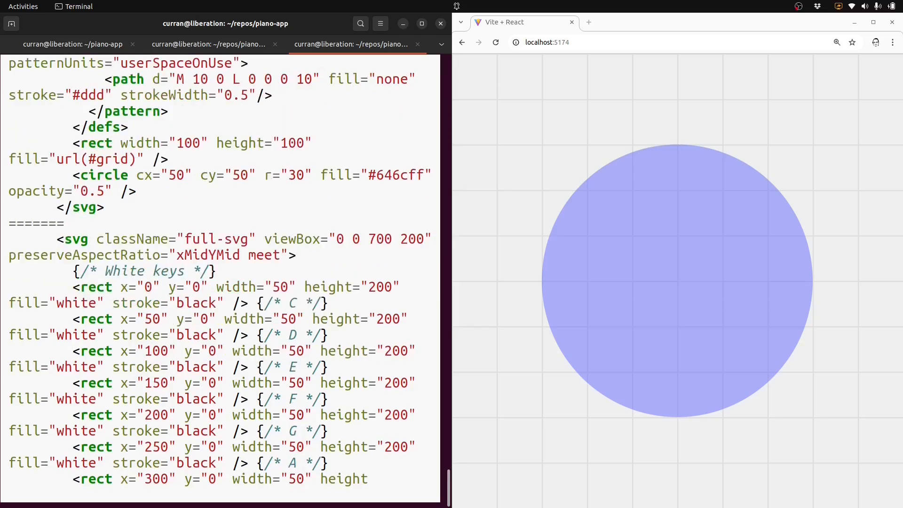
scroll("down", 3)
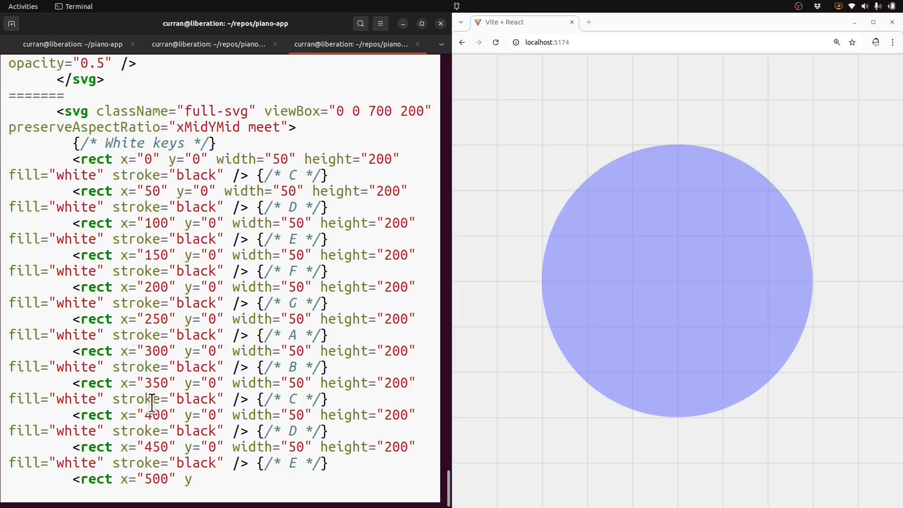
scroll("down", 3)
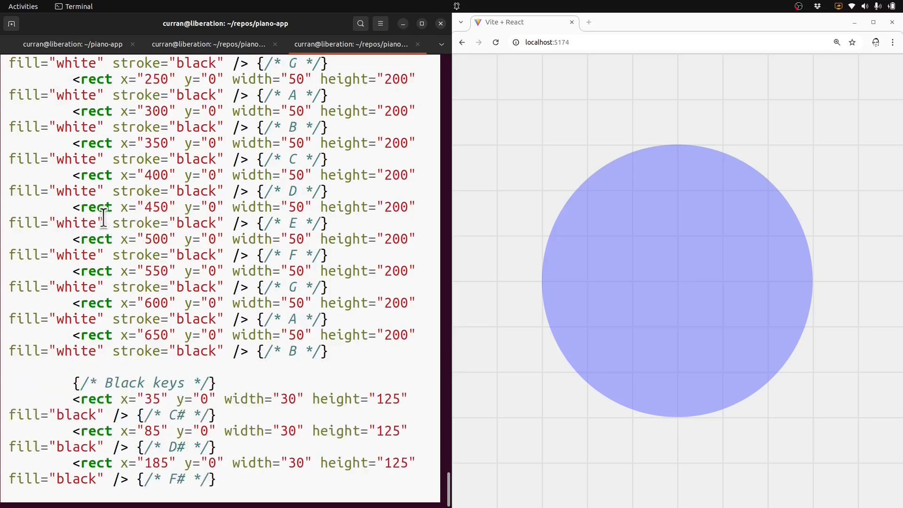
scroll("down", 3)
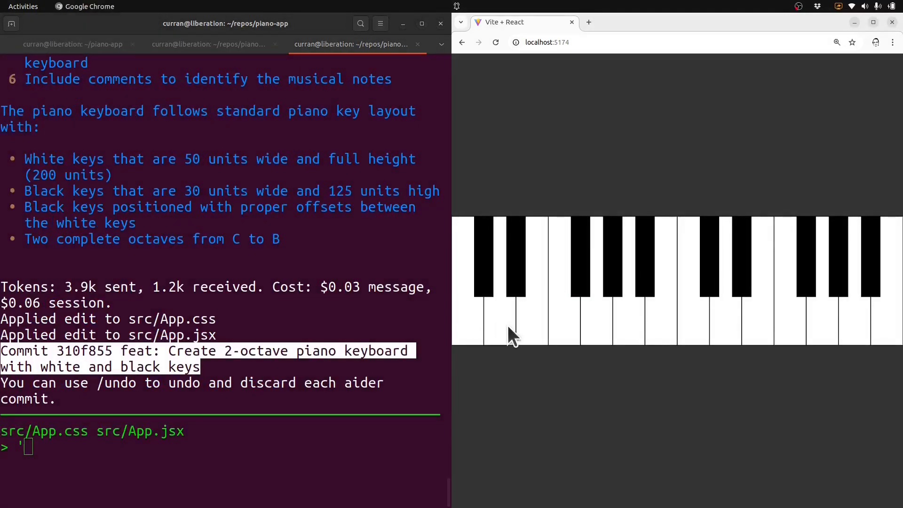
mouse_move(331, 426)
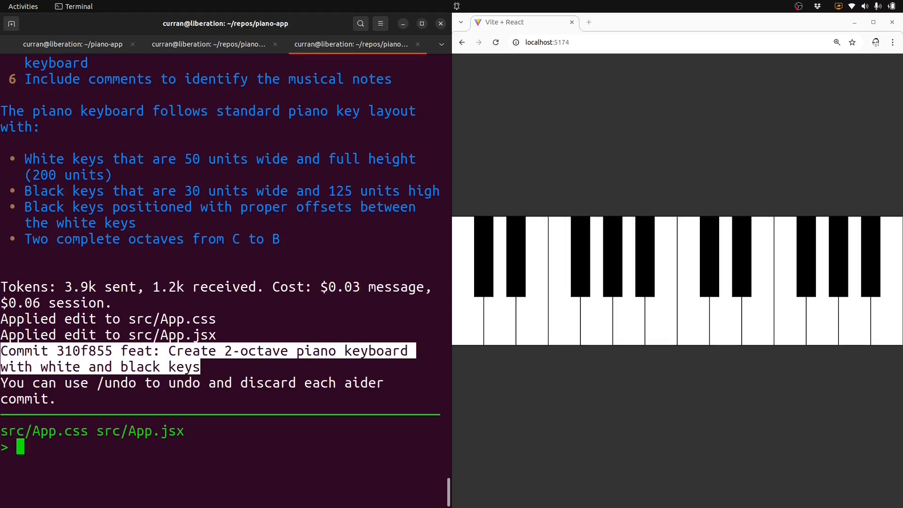
Ask Aider for clickable keys whose colour changes briefly then fades back.
type("Make it")
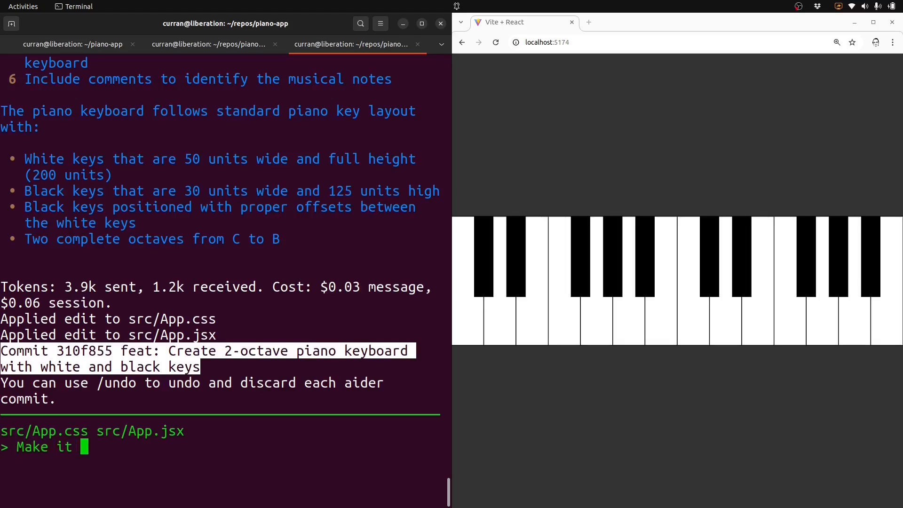
type("so we can cl")
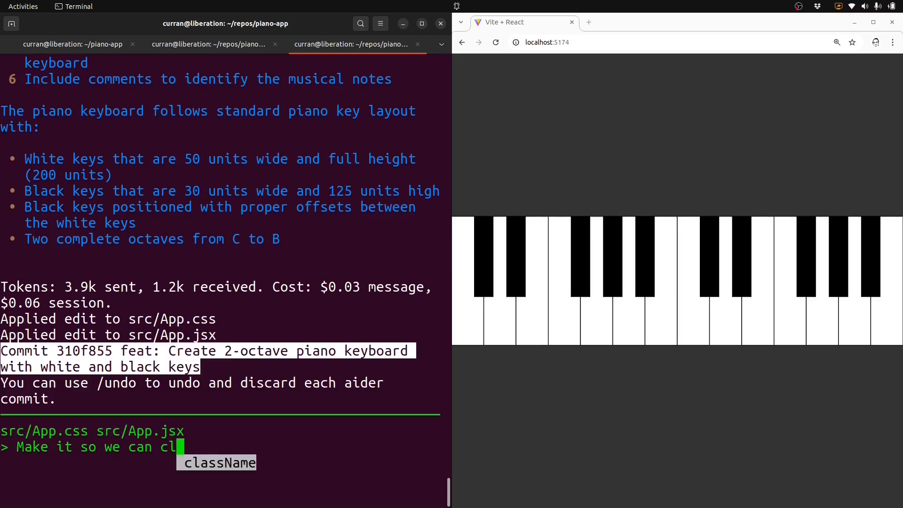
type("ick on the keys.")
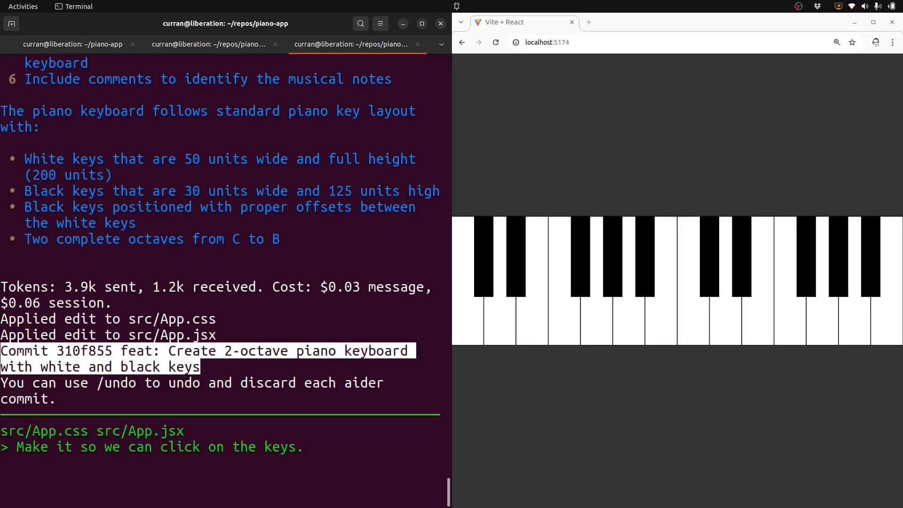
type("When I click on a key, I w")
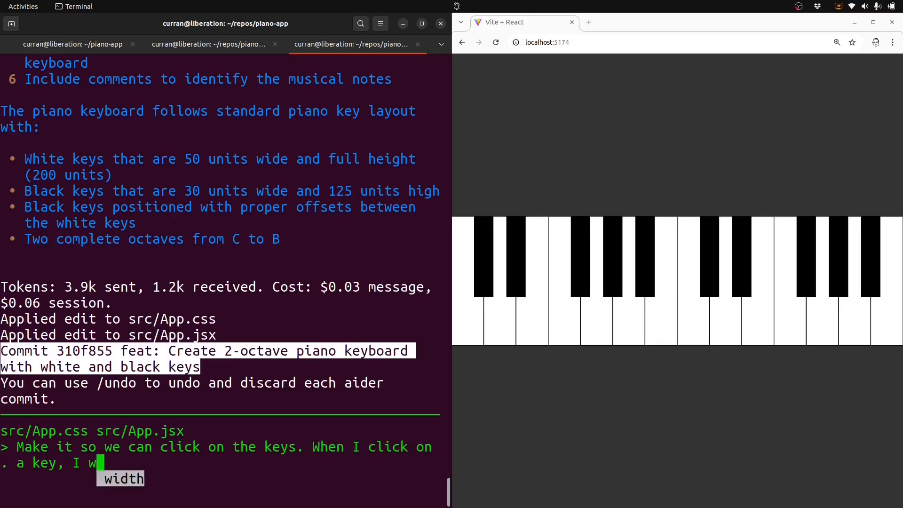
type("ant it to change color briefly, then fade b")
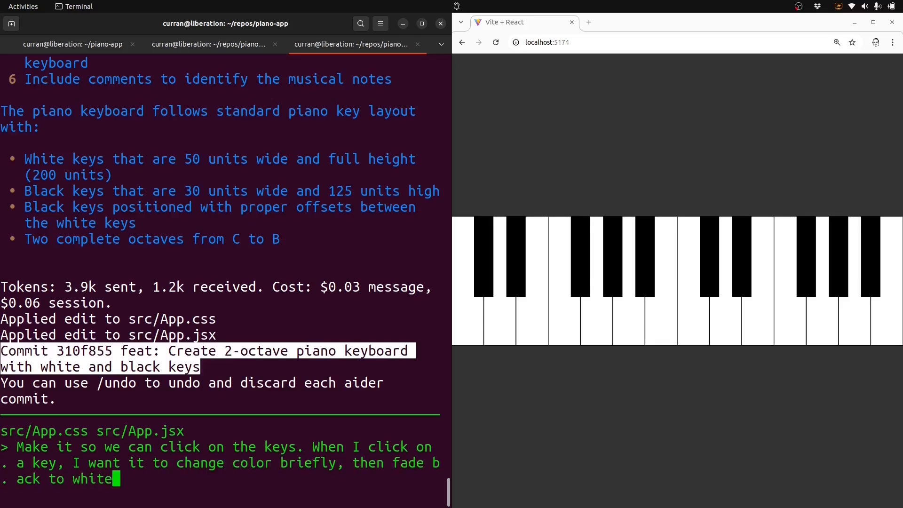
type(".")
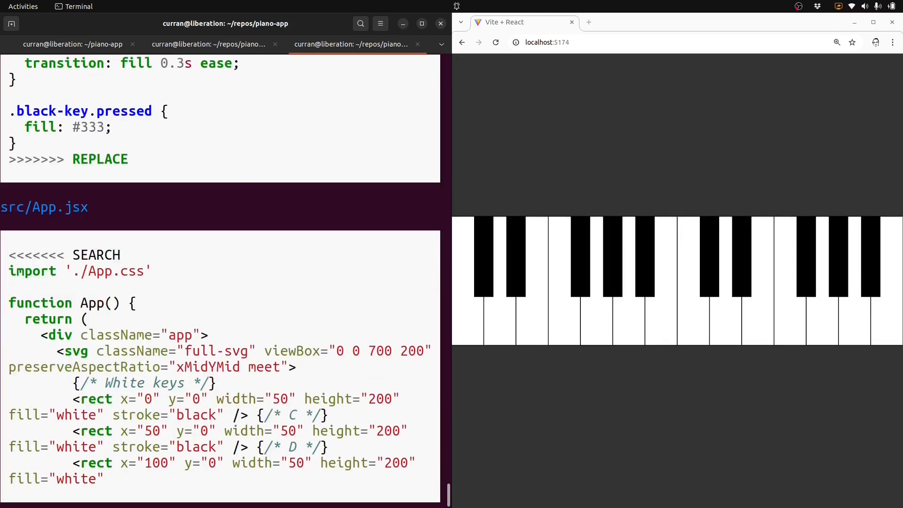
Review the diff adding click handling, colour transition and unique key IDs.
scroll("down", 3)
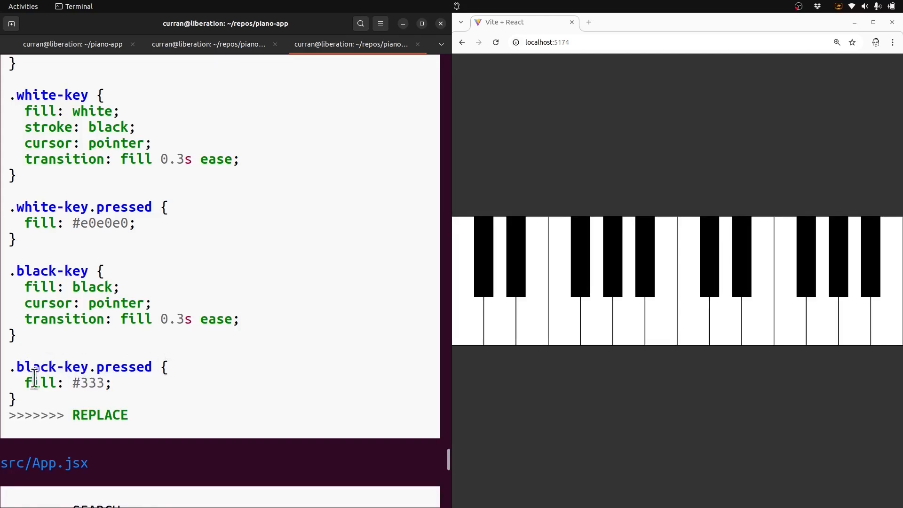
mouse_move(124, 319)
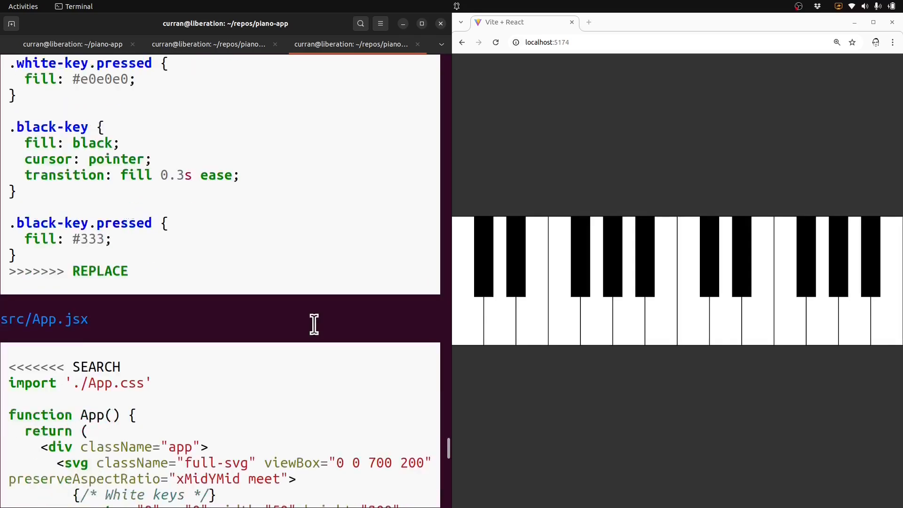
scroll("down", 3)
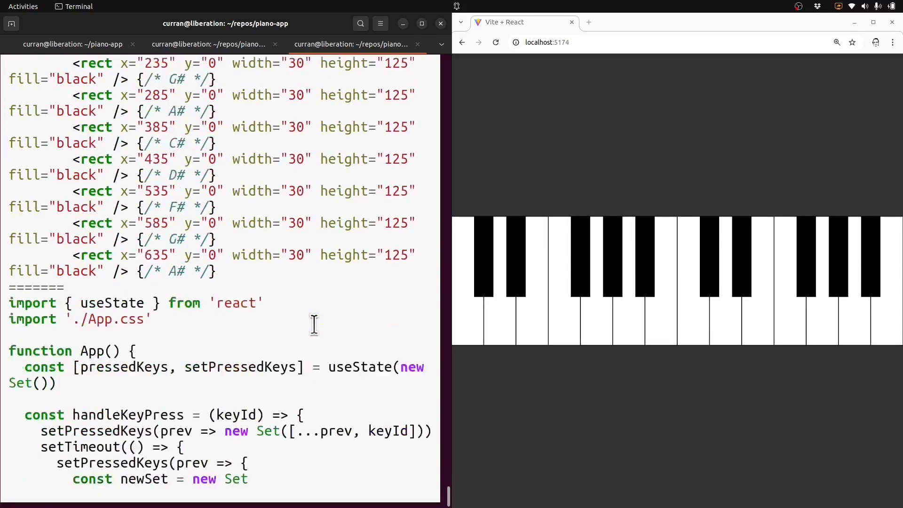
scroll("down", 3)
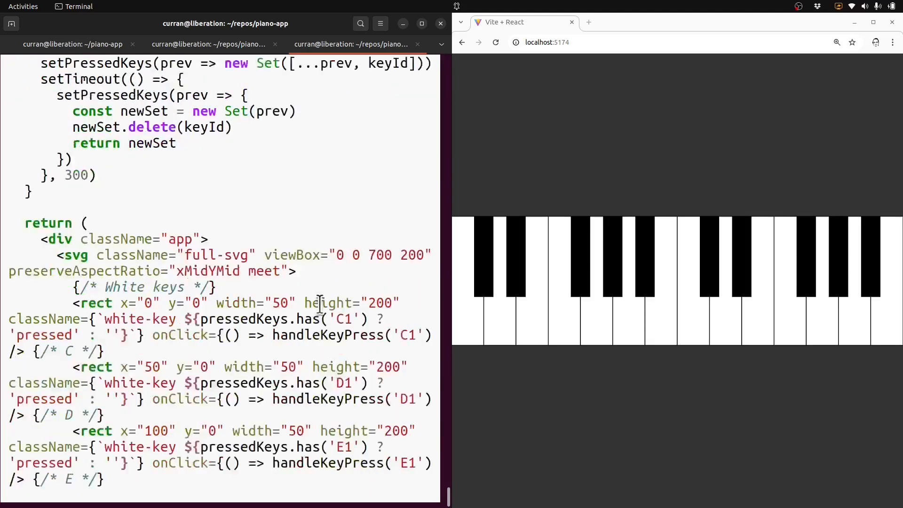
scroll("down", 3)
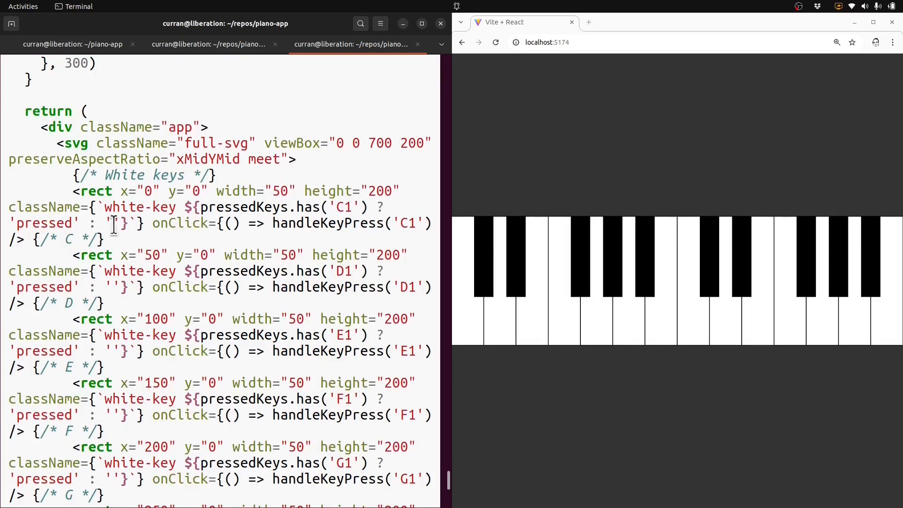
mouse_move(206, 255)
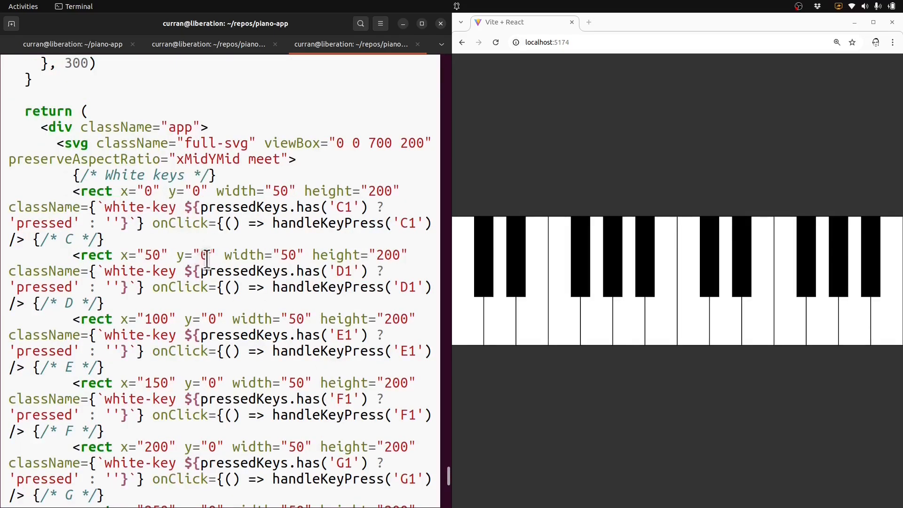
mouse_move(160, 287)
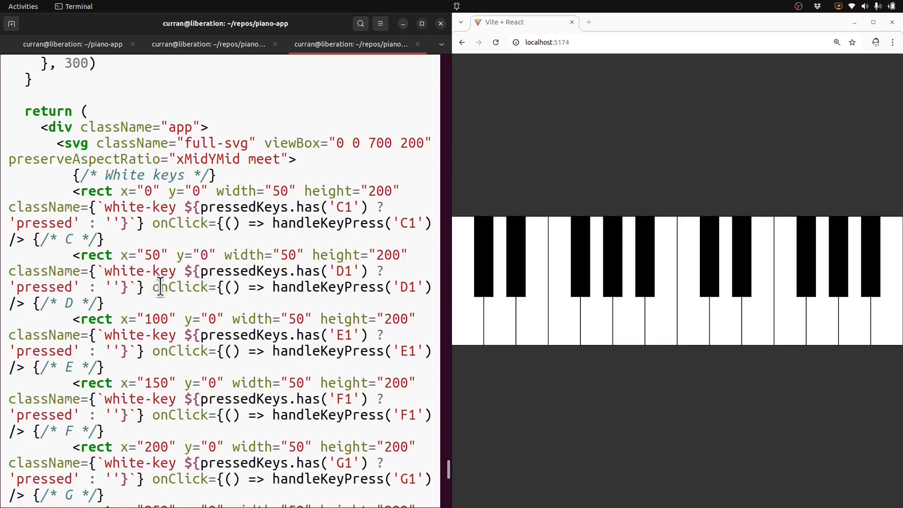
scroll("down", 3)
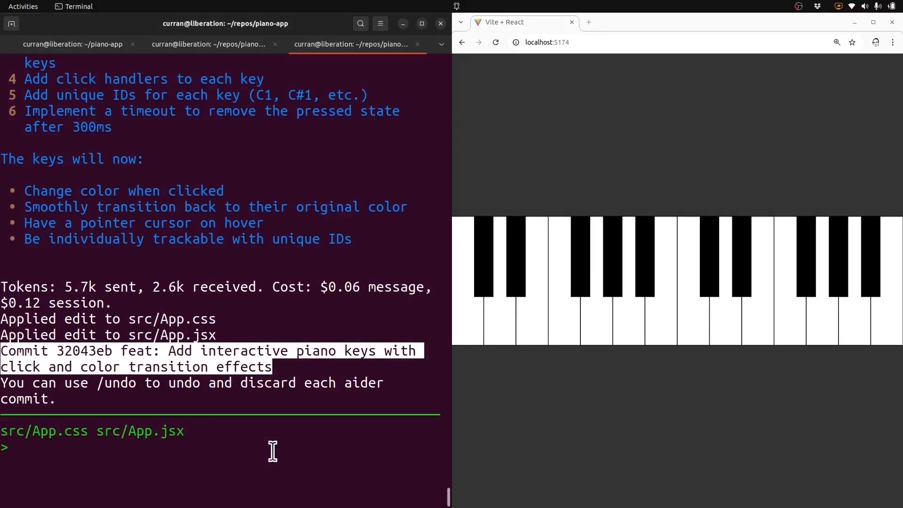
Send 'Refactor to reduce duplicated logic.' and look over App.jsx's repetitive per-key code.
type("Refactor to reduce duplicated logic")
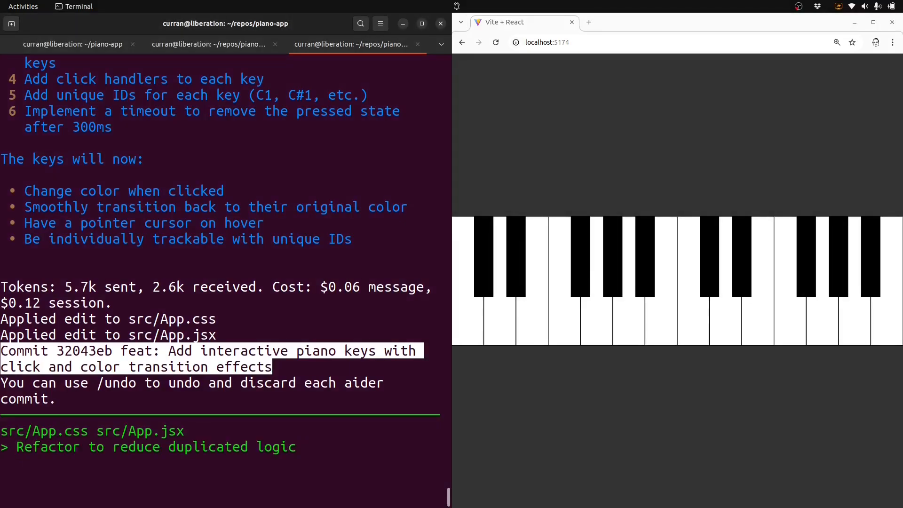
type(".")
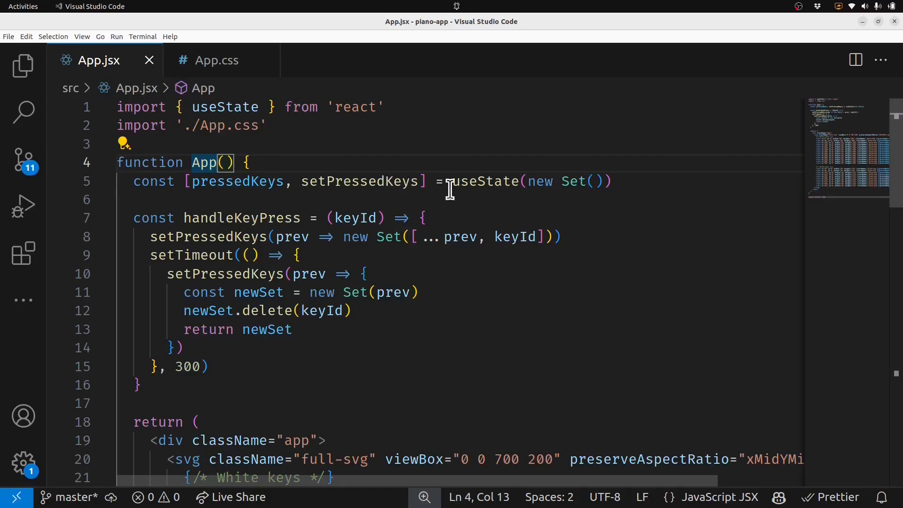
scroll("down", 3)
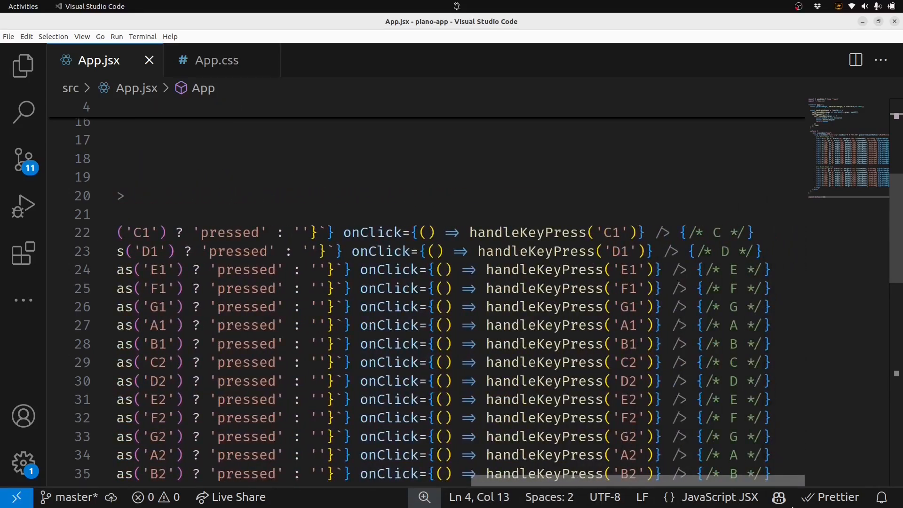
scroll("down", 3)
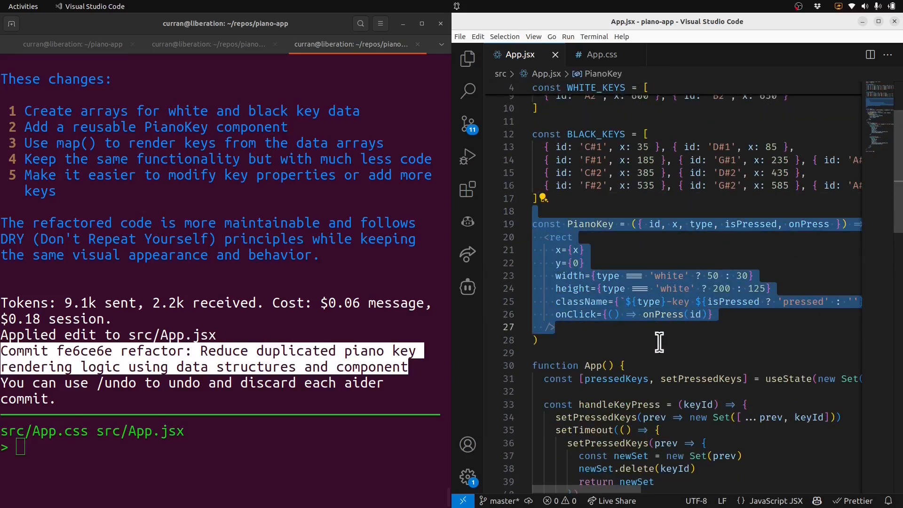
Scroll App.jsx to inspect the WHITE_KEYS and BLACK_KEYS arrays and the PianoKey component.
scroll("down", 3)
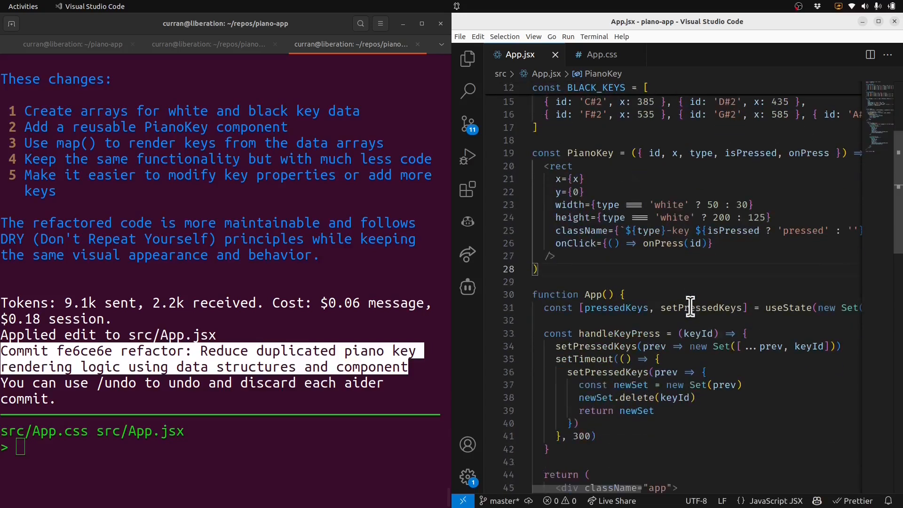
scroll("down", 3)
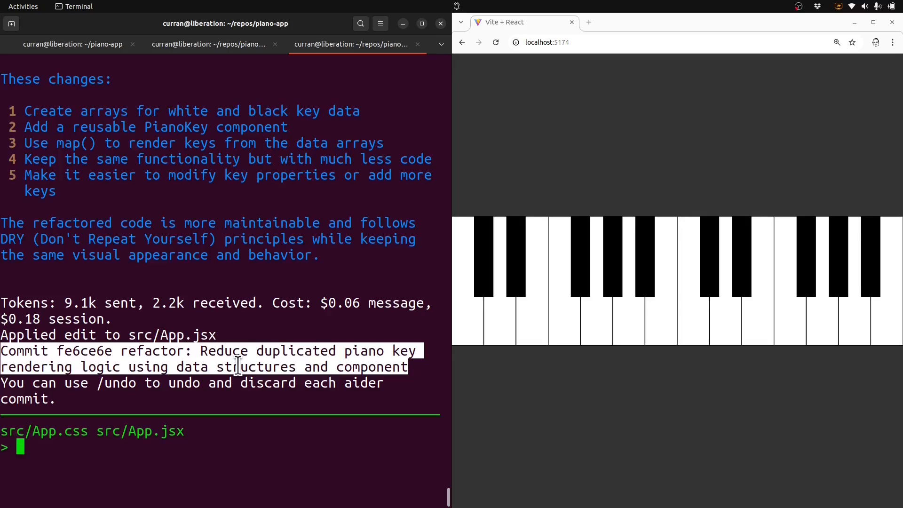
Ask in /architect mode how to make keys play sounds on click, then review the Web Audio proposal.
type("/architect")
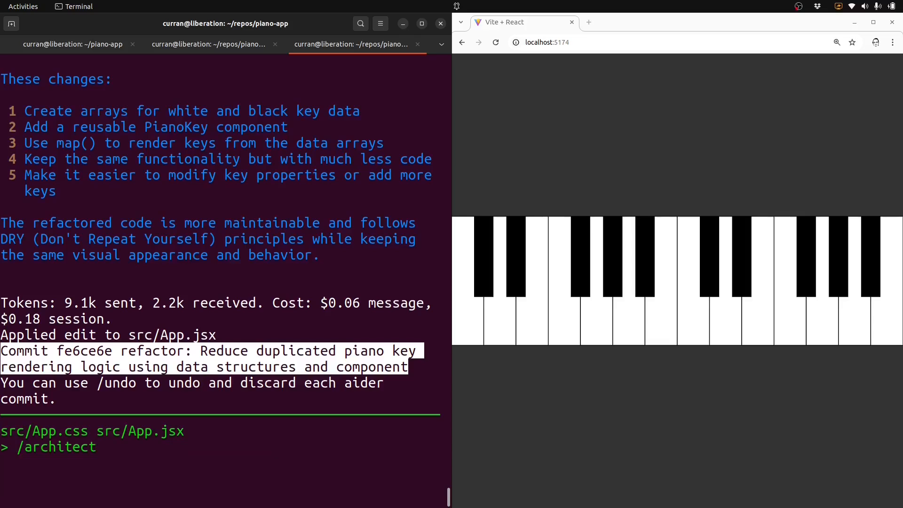
type("How can we make it so that the keys make sounds when we click on them?")
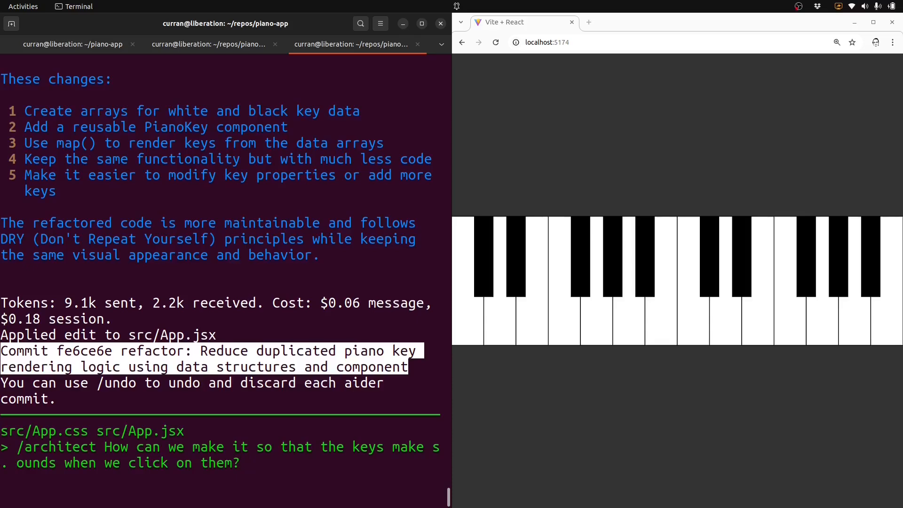
scroll("down", 3)
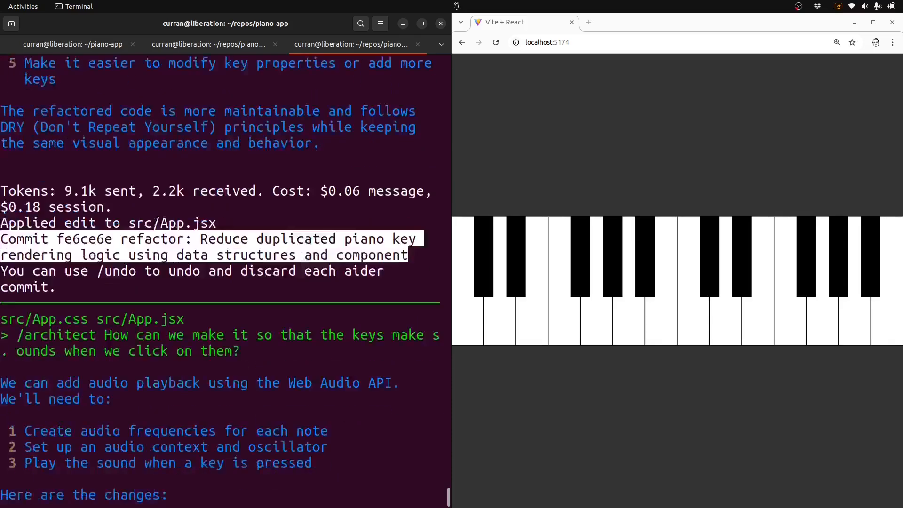
scroll("down", 3)
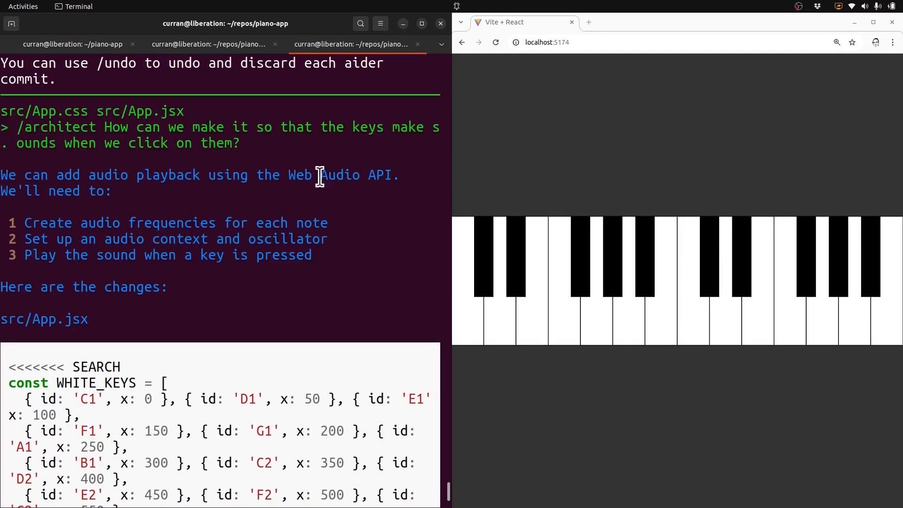
mouse_move(268, 195)
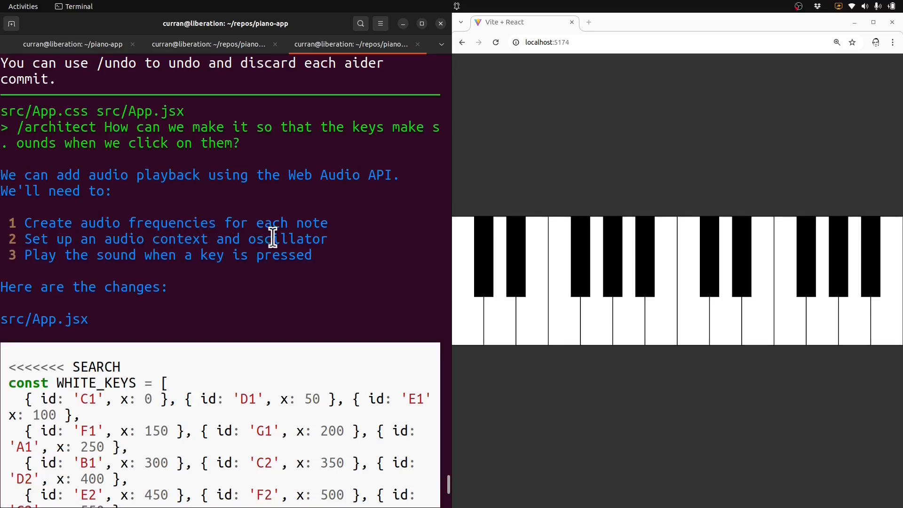
mouse_move(274, 265)
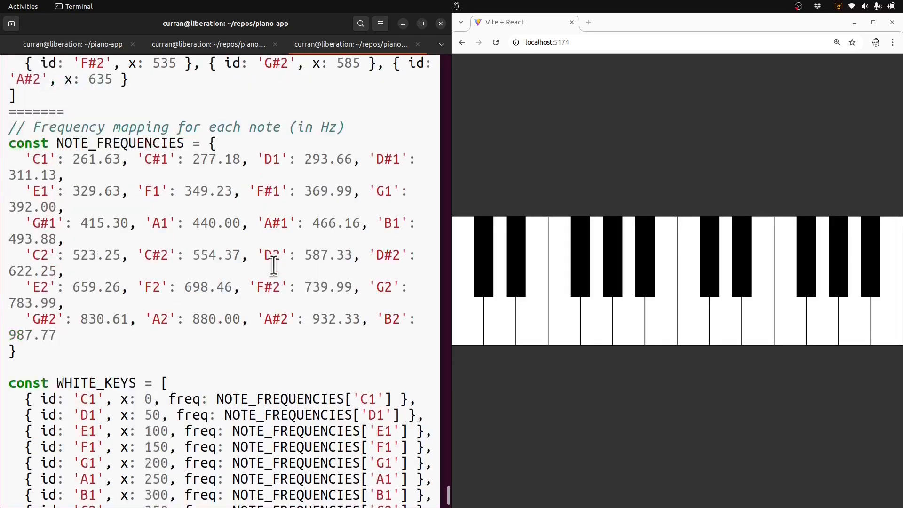
scroll("up", 3)
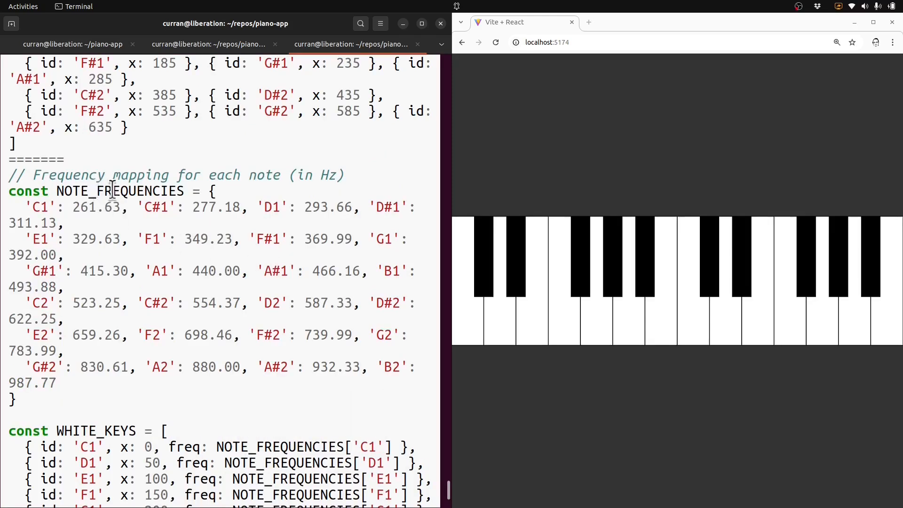
scroll("down", 3)
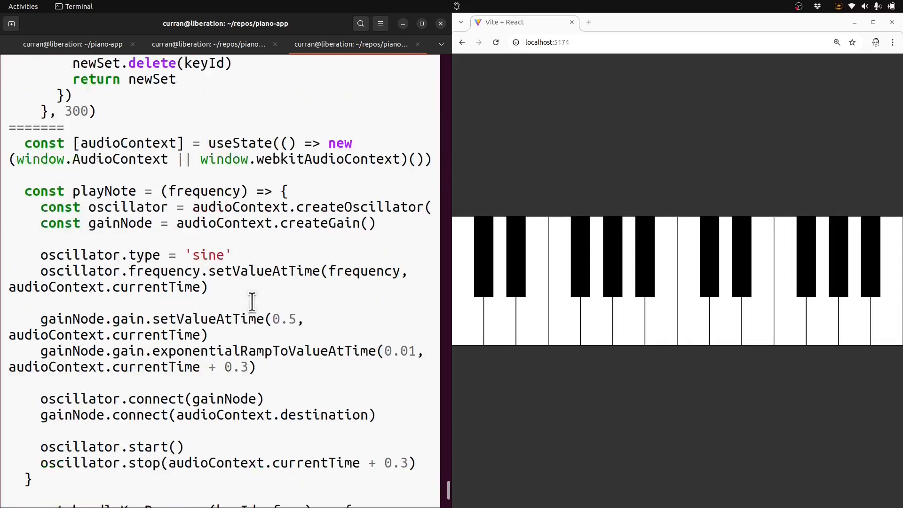
scroll("down", 3)
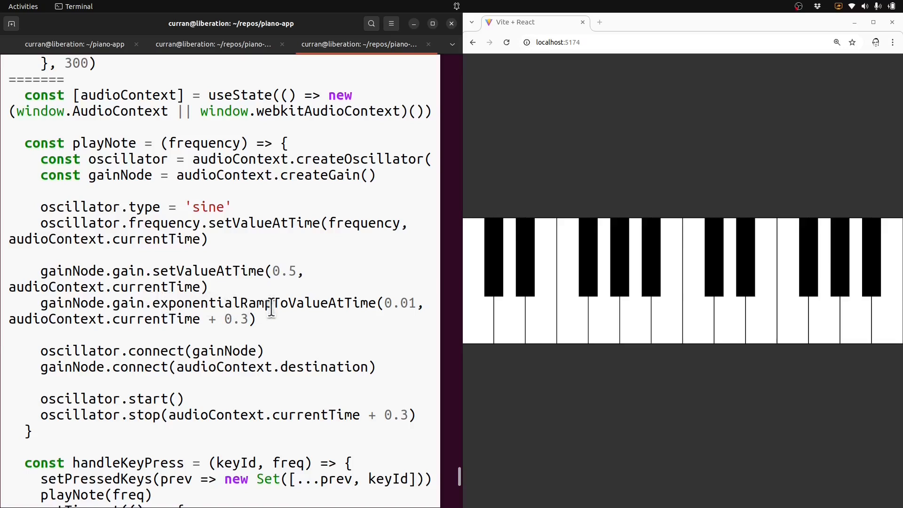
scroll("down", 3)
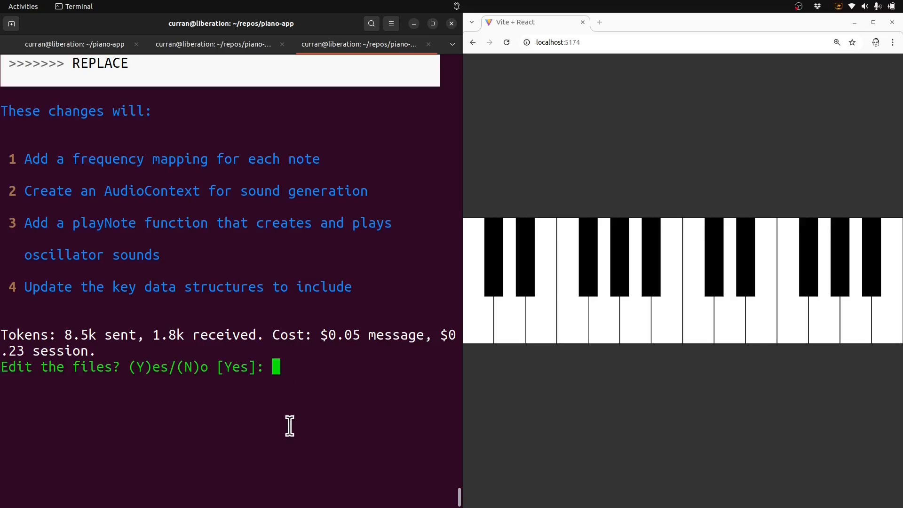
Answer 'y' so Aider applies the Web Audio edit to src/App.jsx and commits it.
type("y")
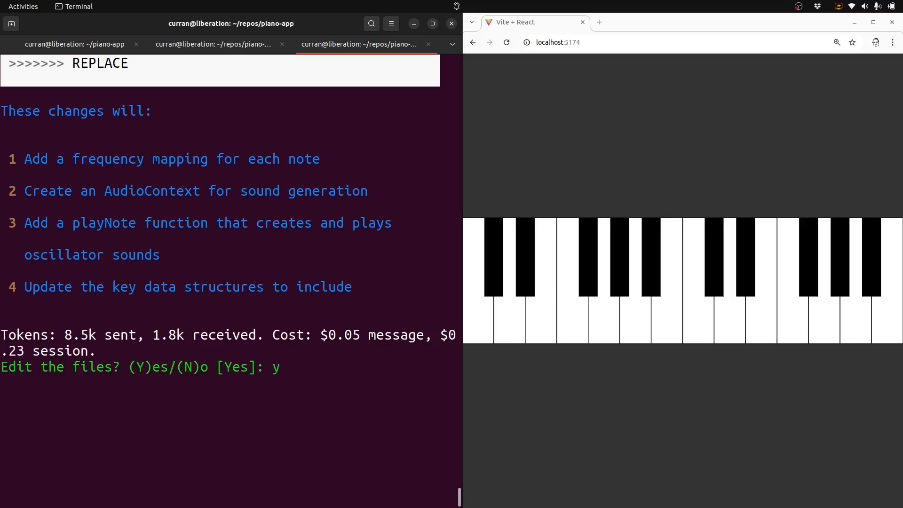
key("Return")
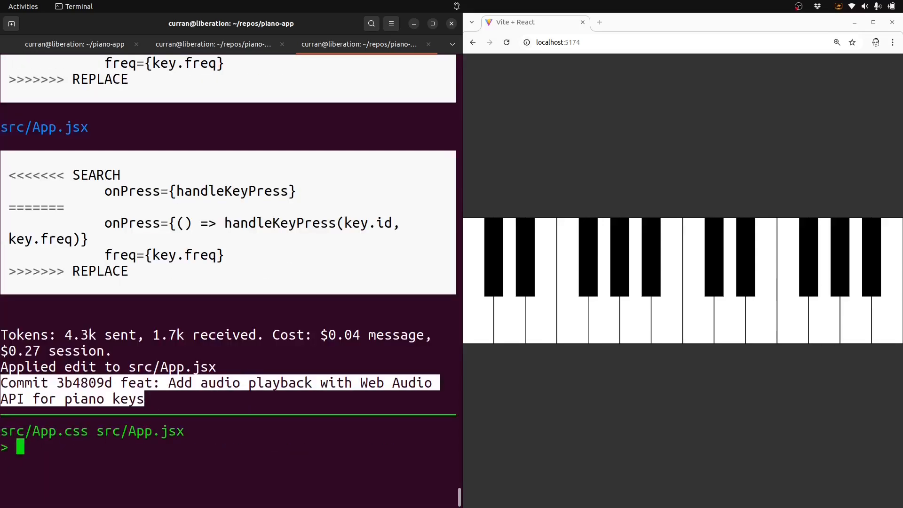
mouse_move(479, 333)
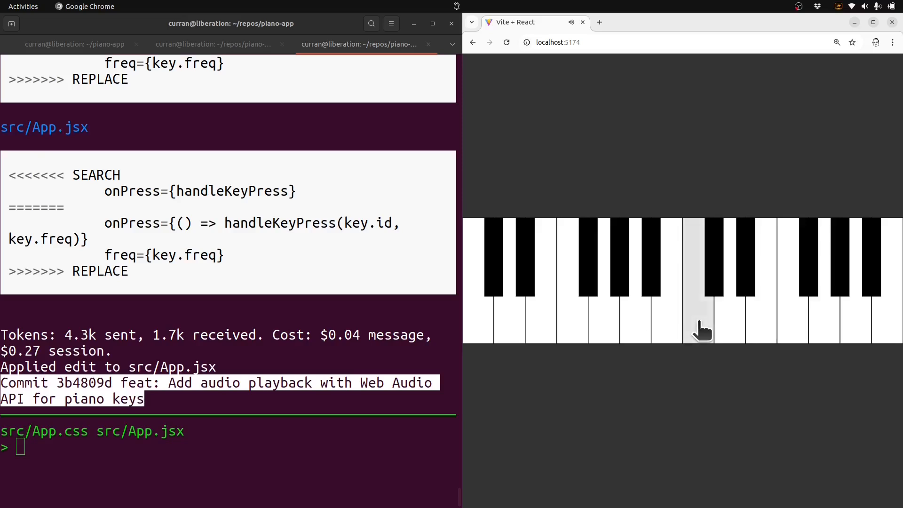
mouse_move(616, 326)
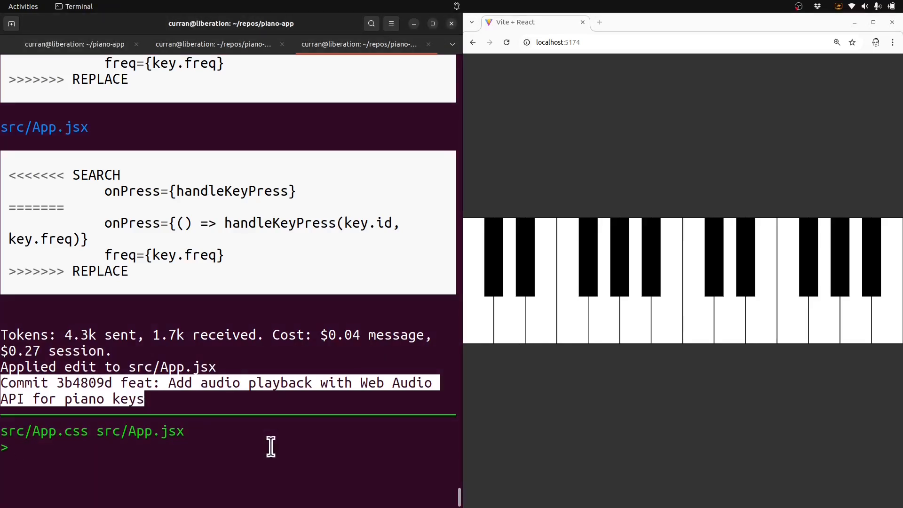
Ask Aider to put numbers on top of the keys and review the committed label edit.
type("Let's put numbers on the top of the keys.")
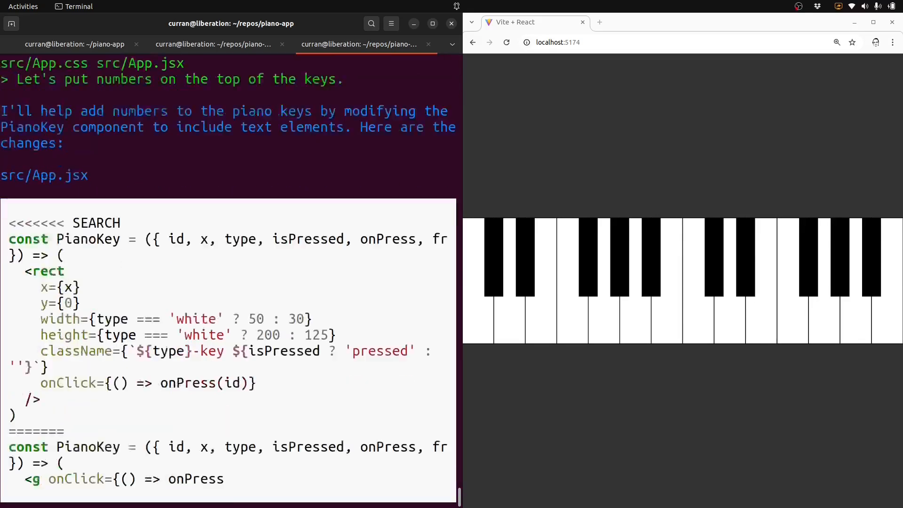
scroll("down", 3)
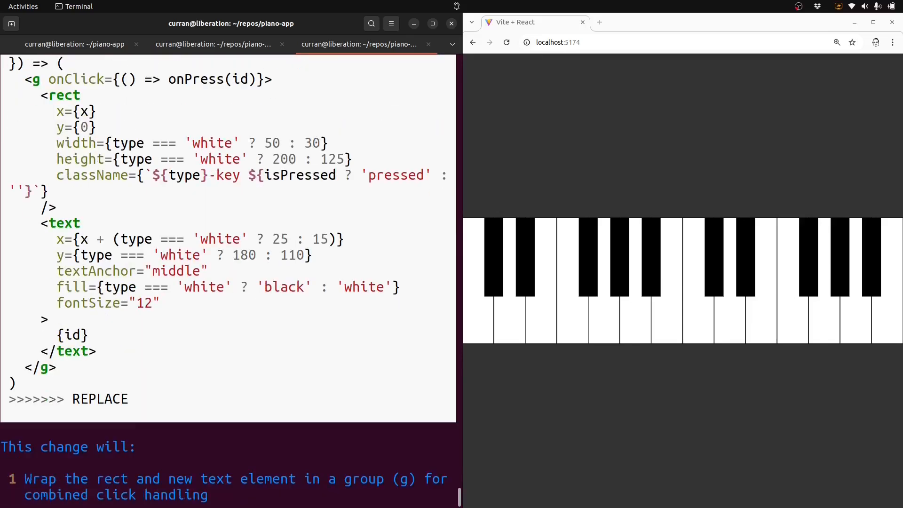
scroll("down", 3)
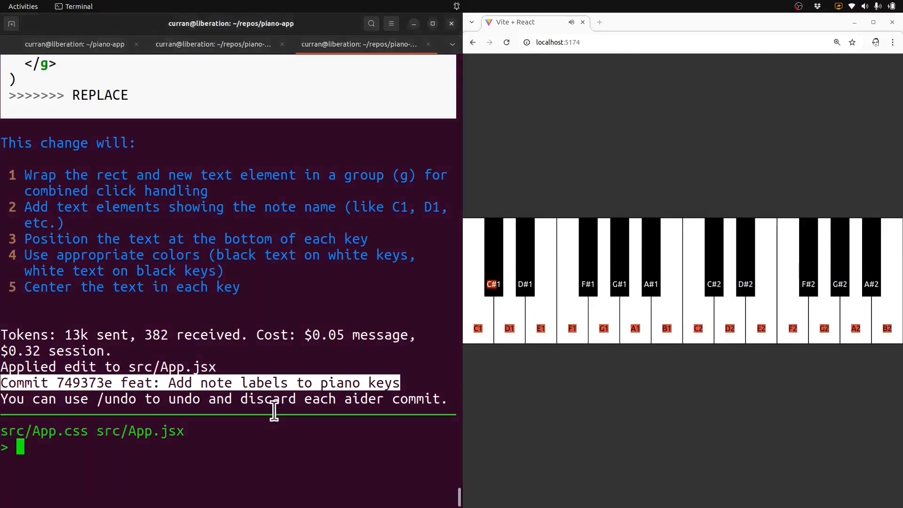
Ask Aider to make the label text not selectable, then to stop it interfering with clicks.
type("Make")
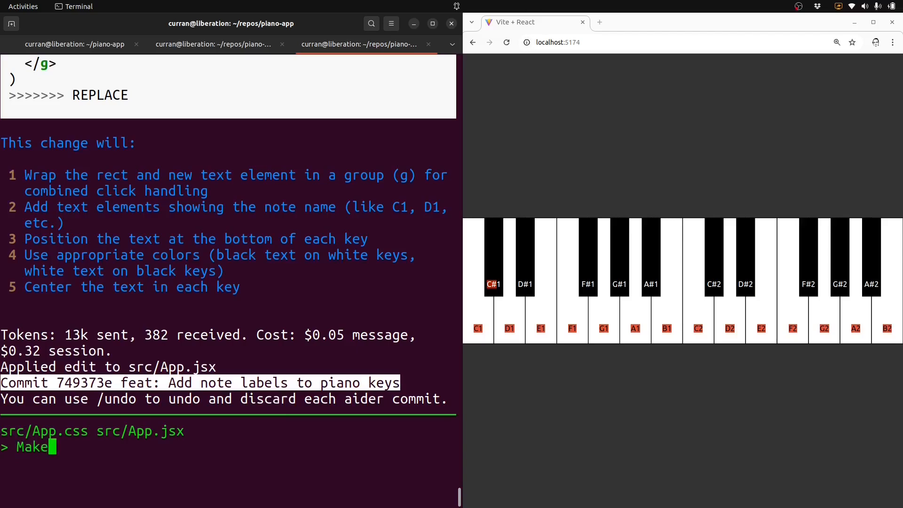
type("the text not selectable.")
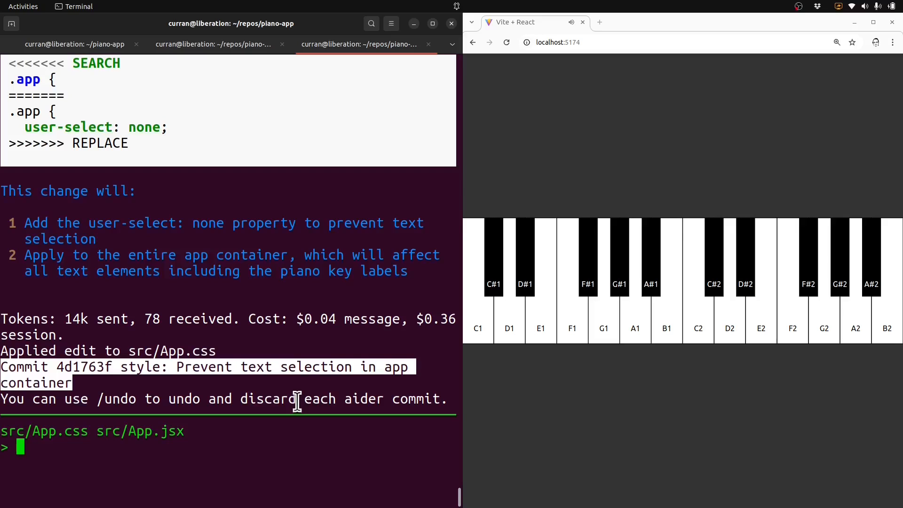
type("Make the text not in")
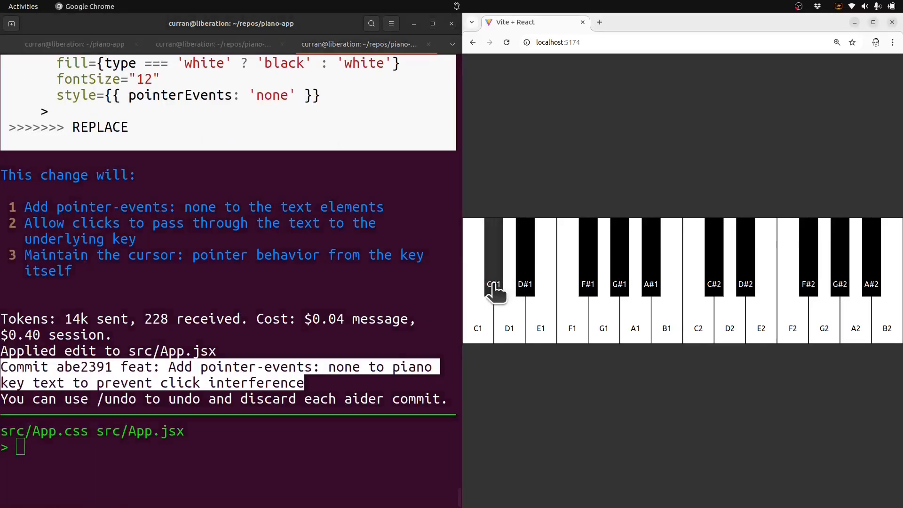
left_click(573, 323)
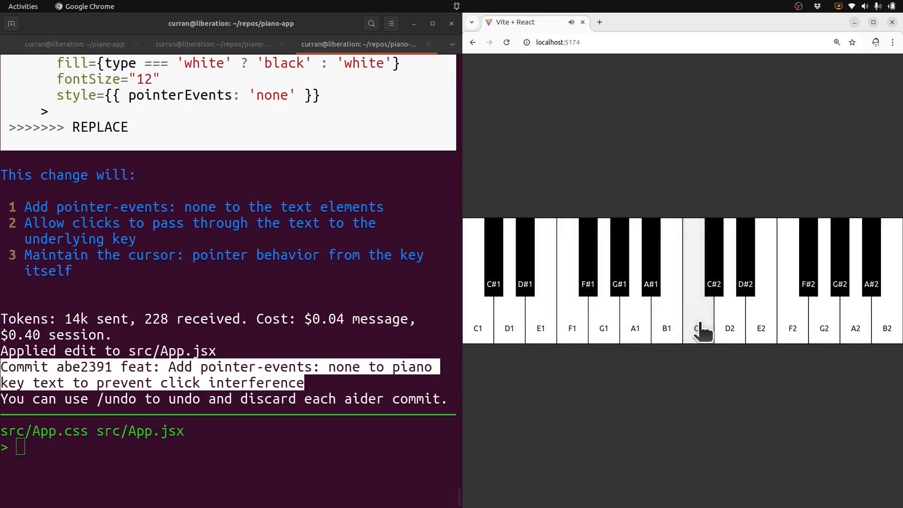
mouse_move(602, 294)
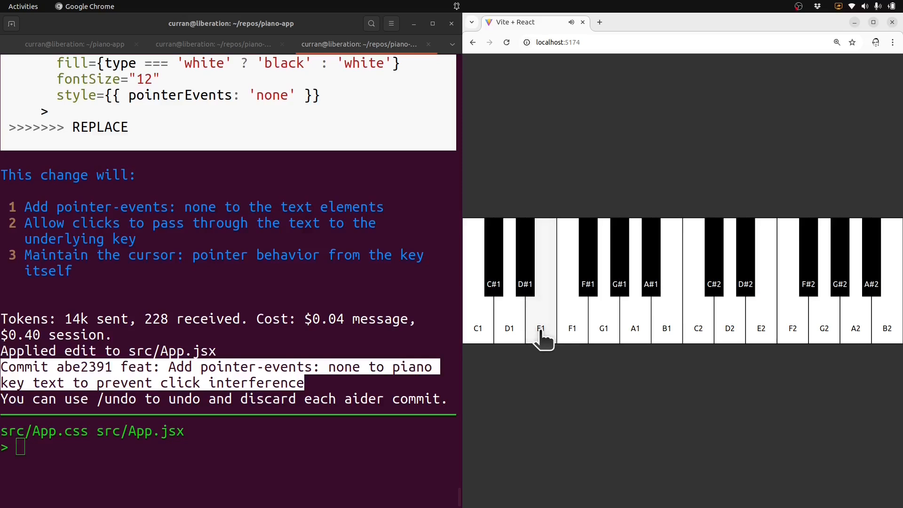
mouse_move(622, 342)
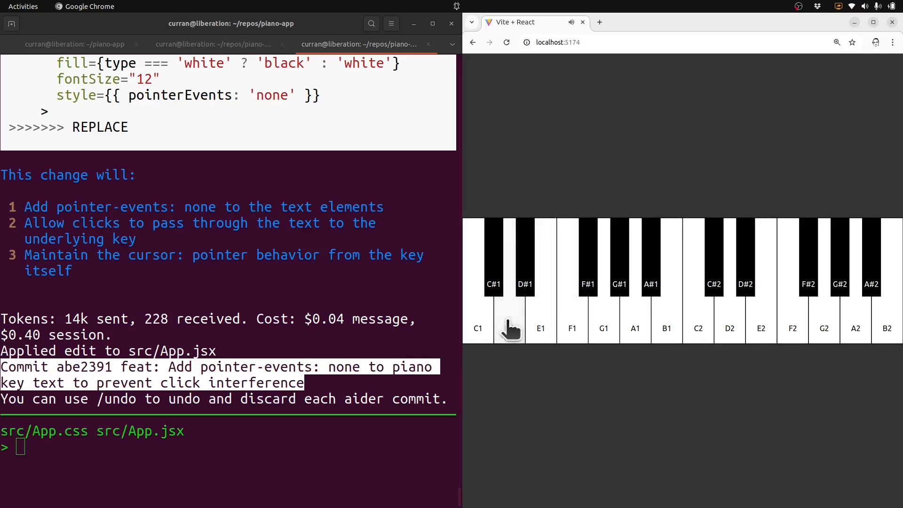
mouse_move(608, 342)
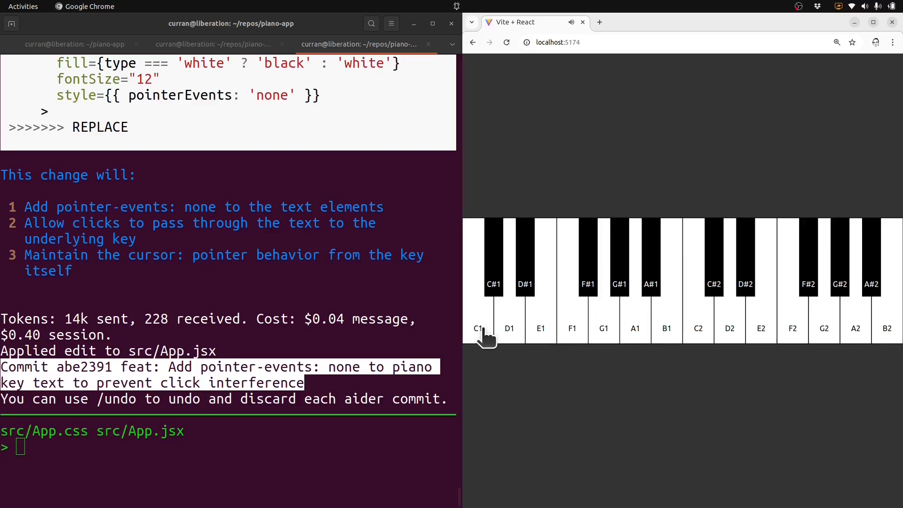
mouse_move(544, 352)
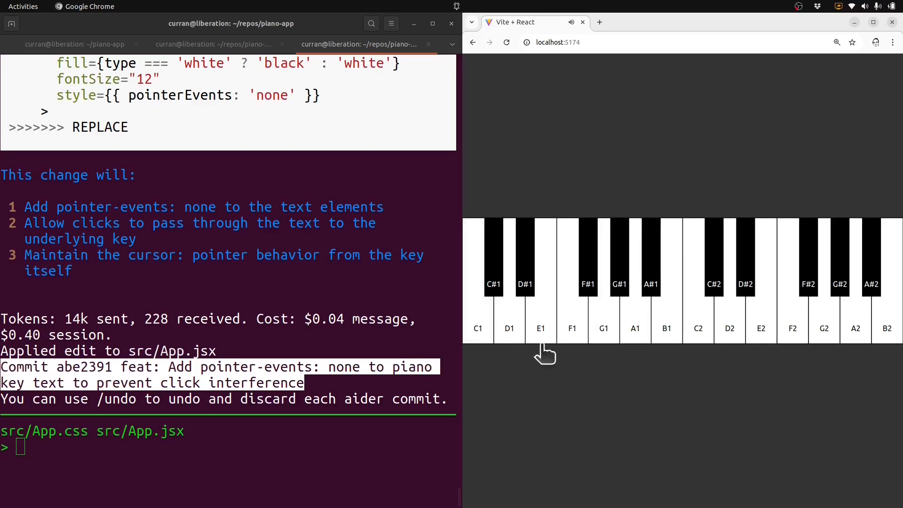
left_click(603, 323)
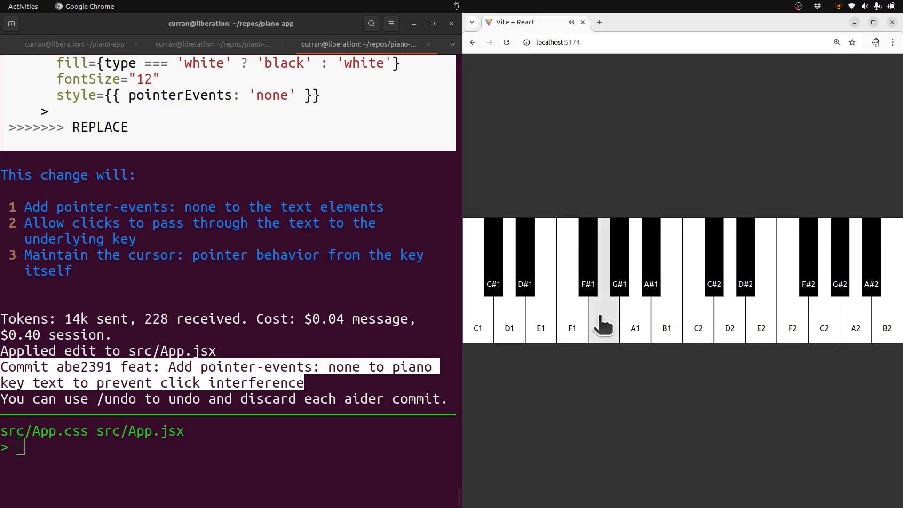
mouse_move(635, 333)
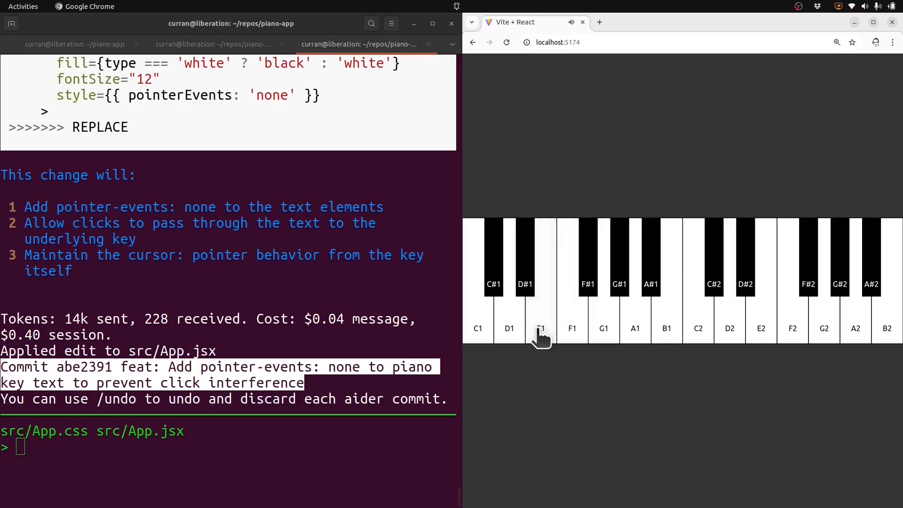
mouse_move(483, 334)
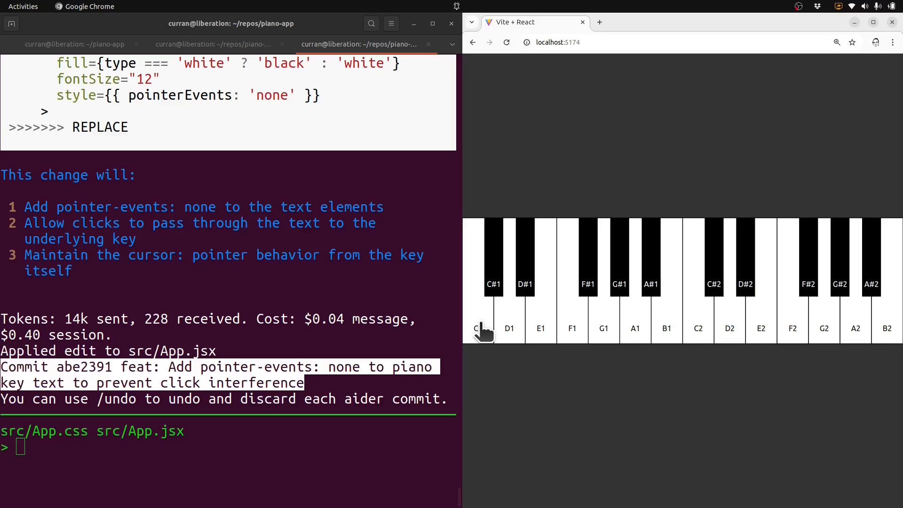
mouse_move(554, 345)
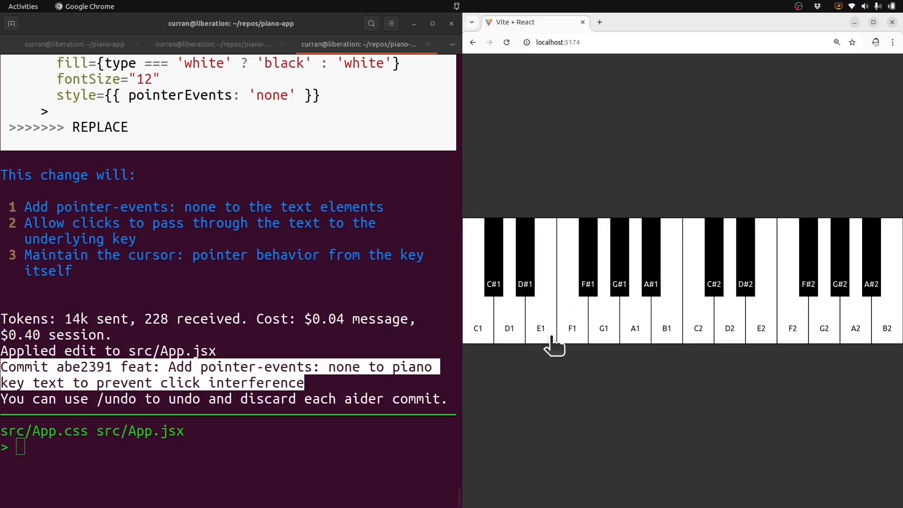
mouse_move(552, 345)
type("Change the labels to show the")
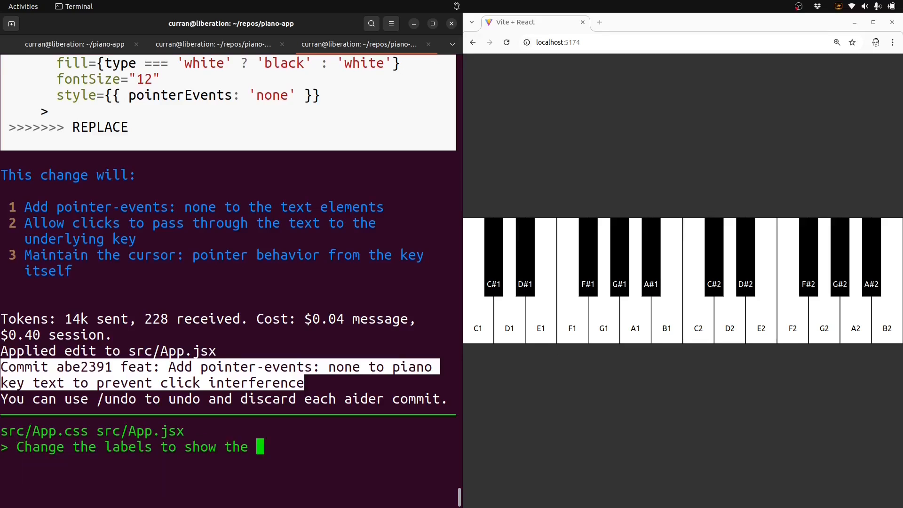
Ask Aider for numeric labels like 1 on white keys and 2b for 2 flat on black keys.
type("numbers, as in 1 for C, 2 for D, etc. For")
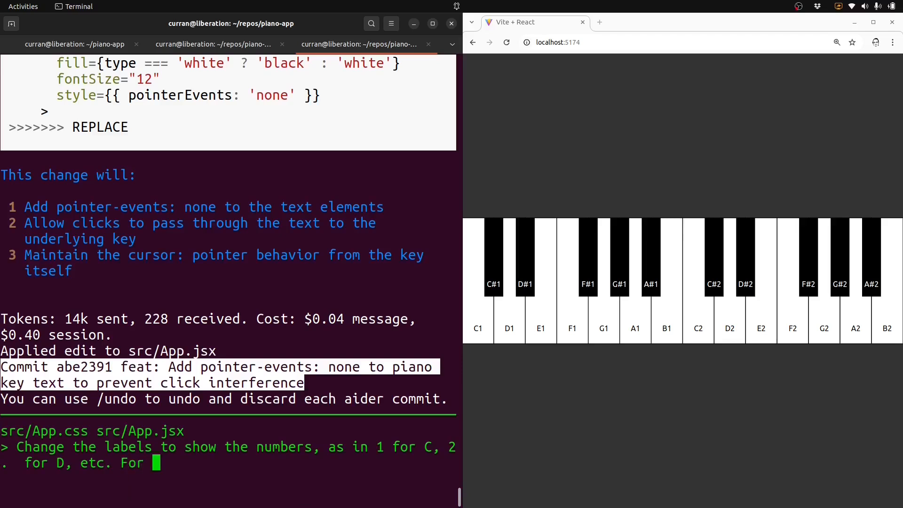
type("the black keys, use")
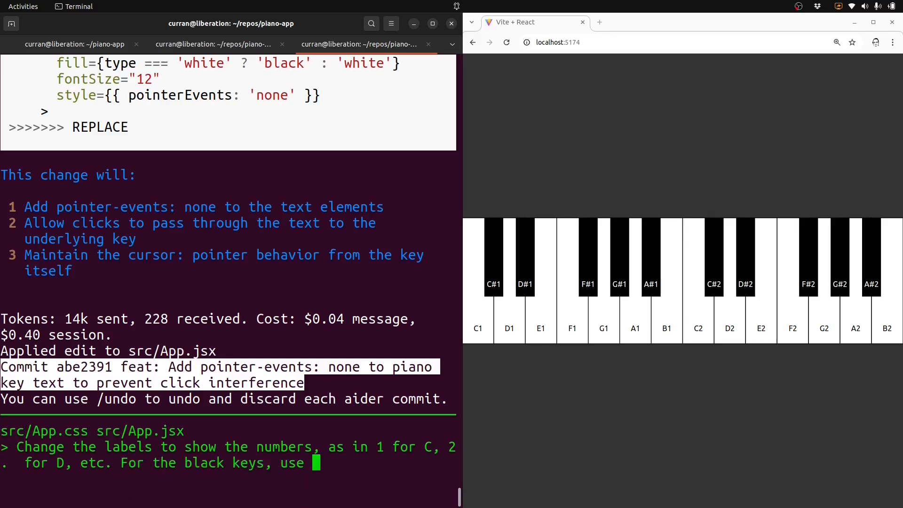
type("2b to represent 2")
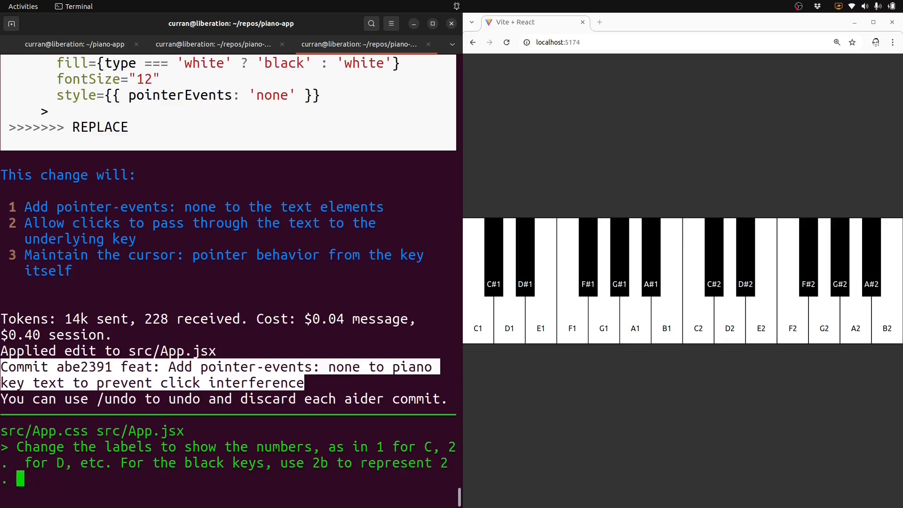
type("flat.")
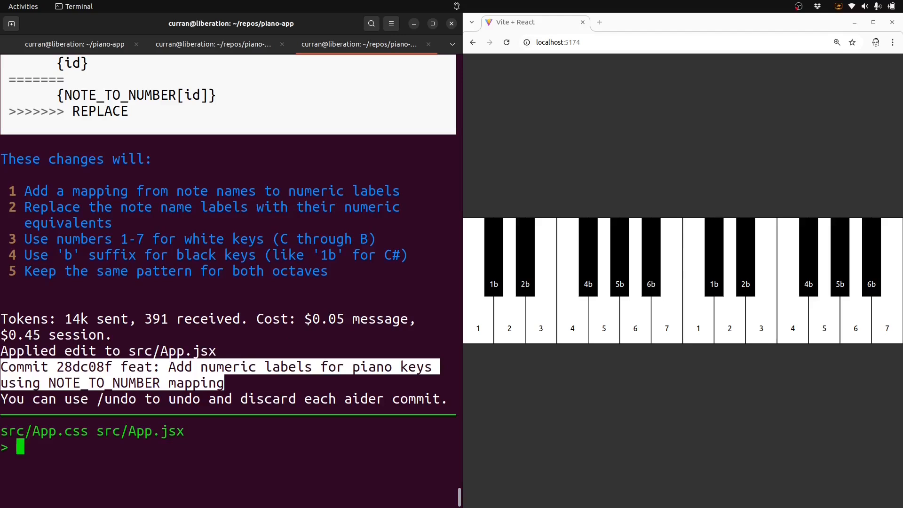
mouse_move(559, 346)
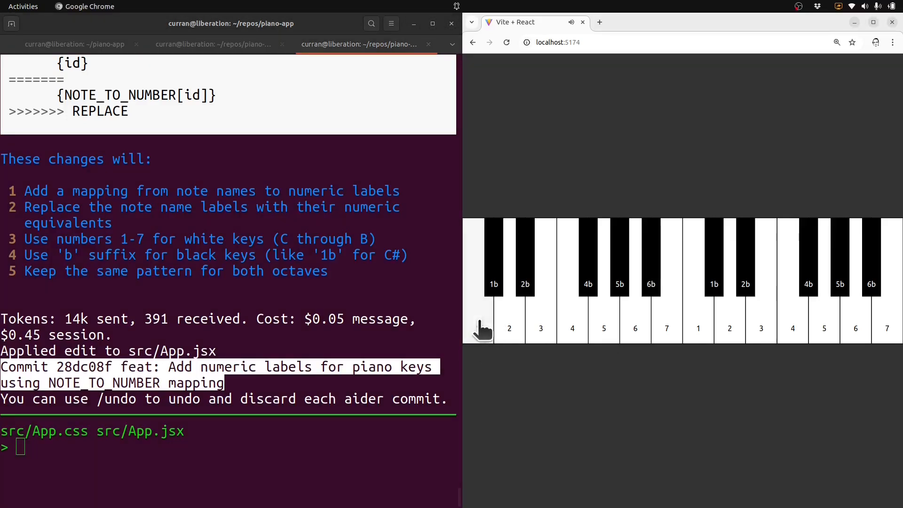
mouse_move(533, 345)
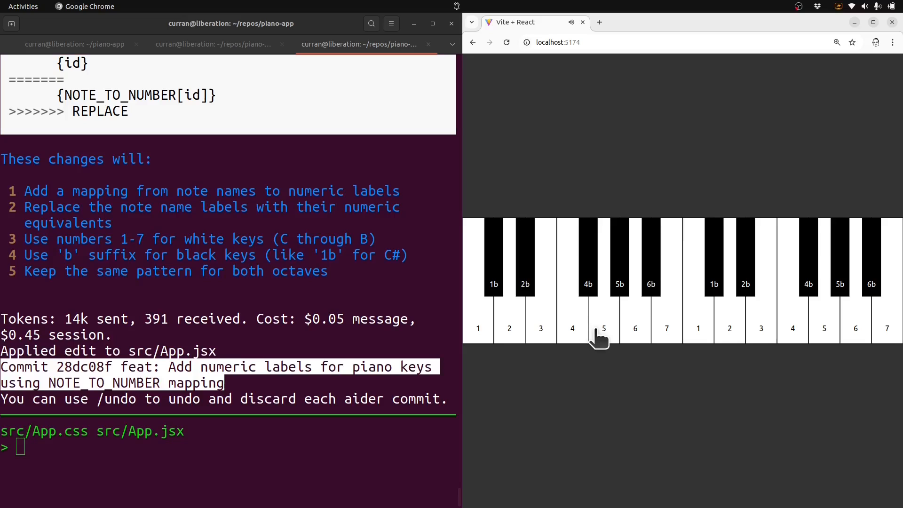
mouse_move(572, 337)
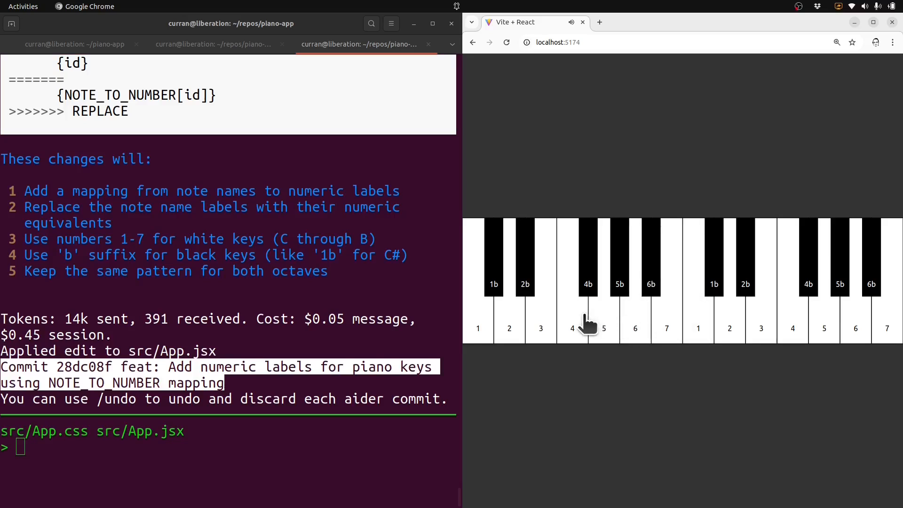
left_click(509, 323)
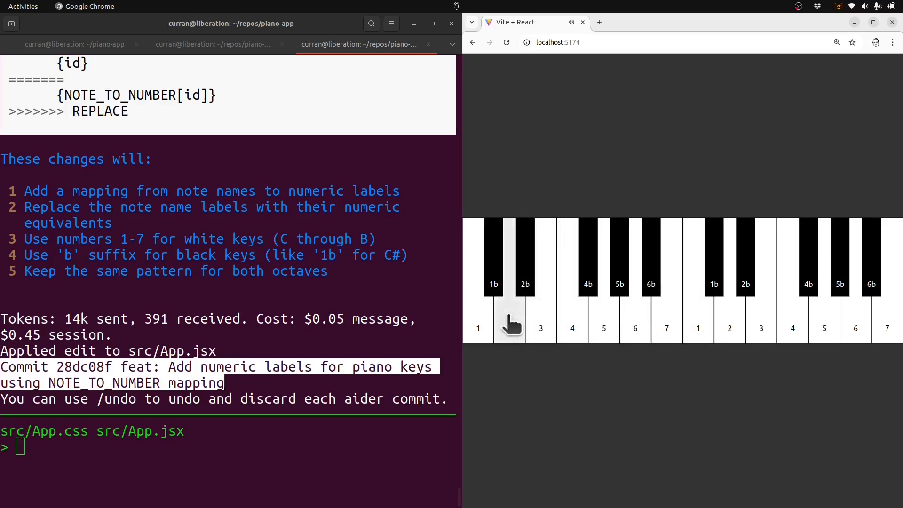
left_click(698, 276)
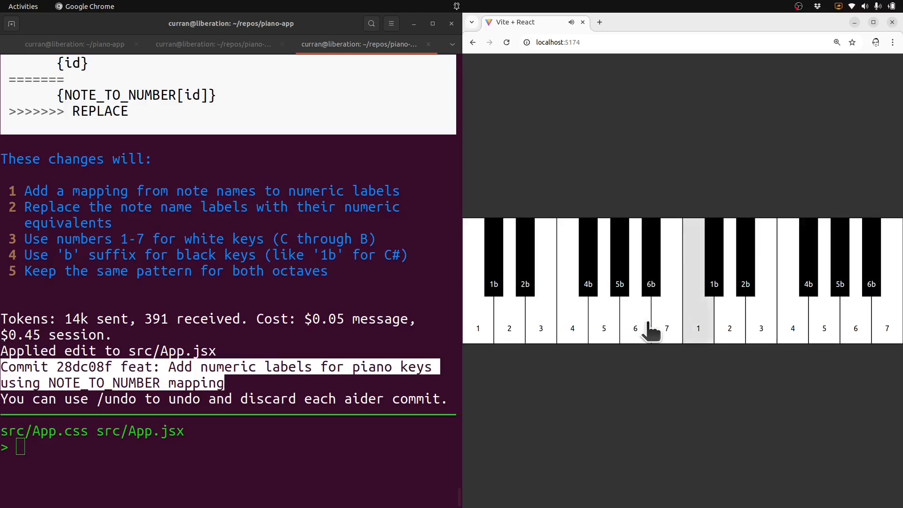
mouse_move(584, 333)
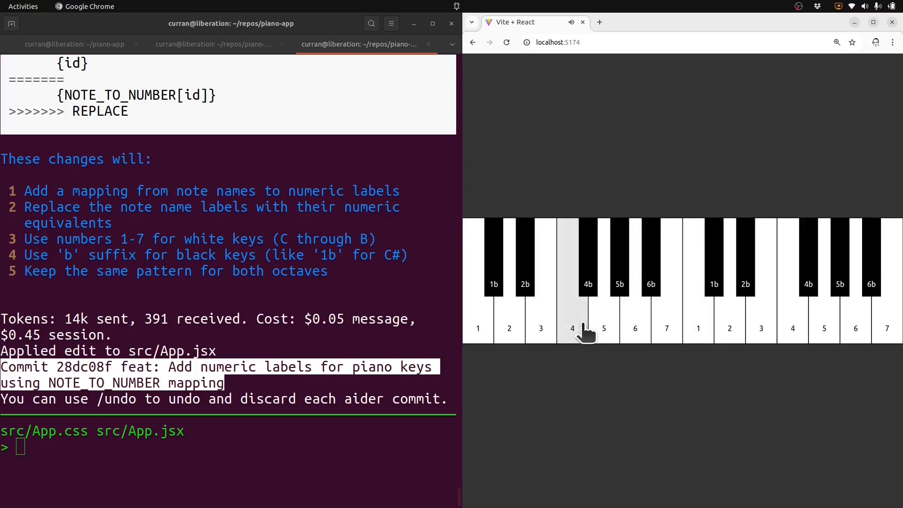
mouse_move(579, 327)
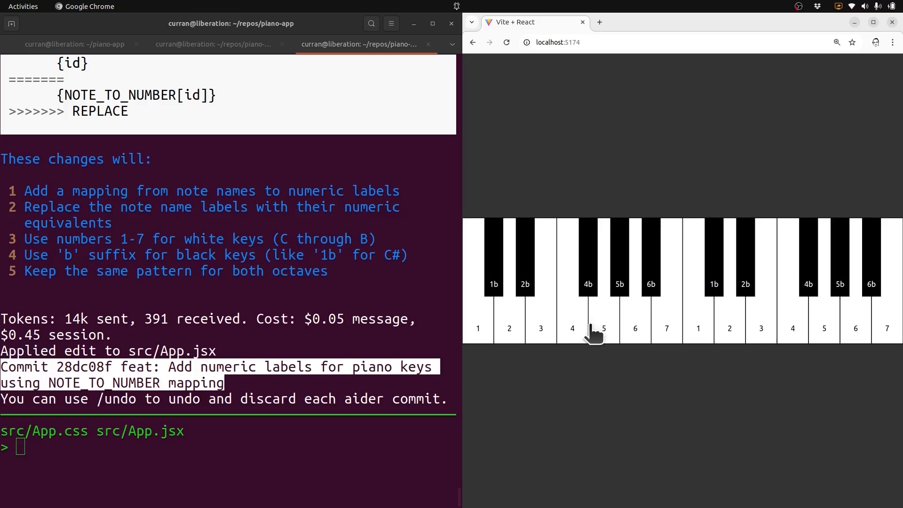
mouse_move(608, 389)
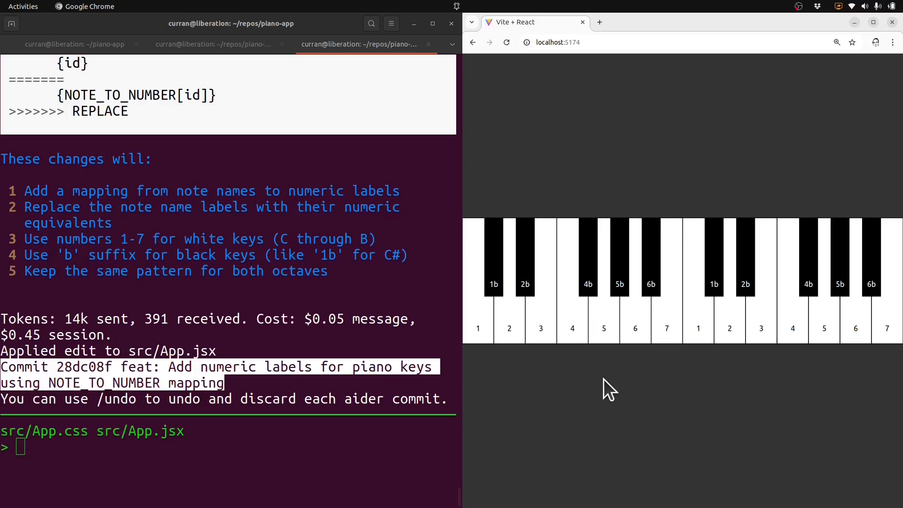
mouse_move(602, 397)
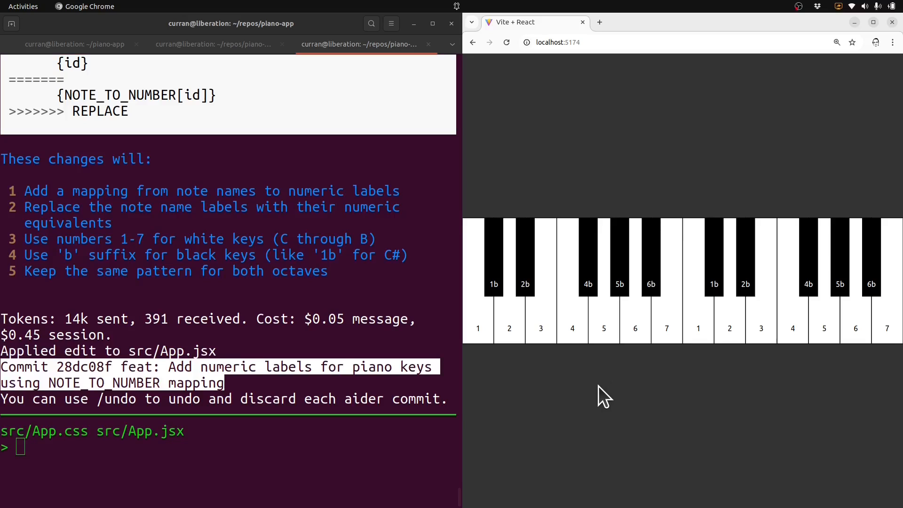